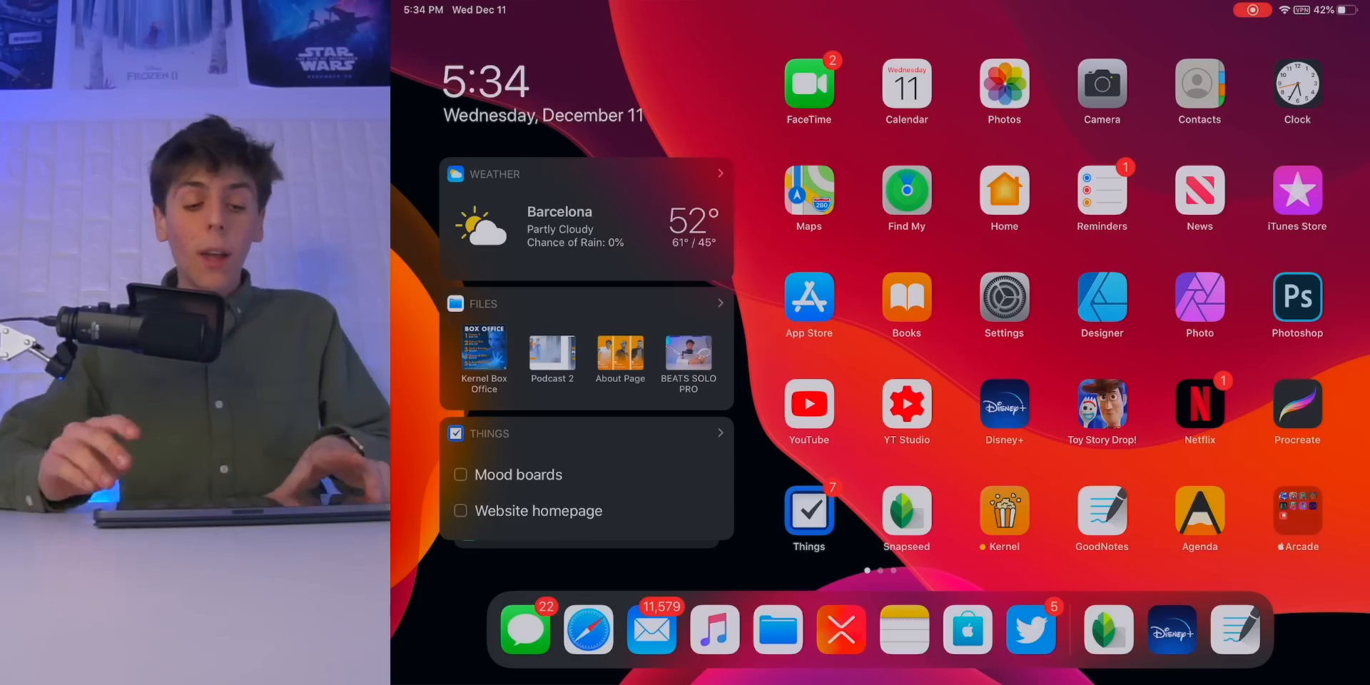
Step: Launch Affinity Designer and open the Kernel Box Office design from the gallery
{"action": "scroll", "scroll_direction": "down", "scroll_amount": 3}
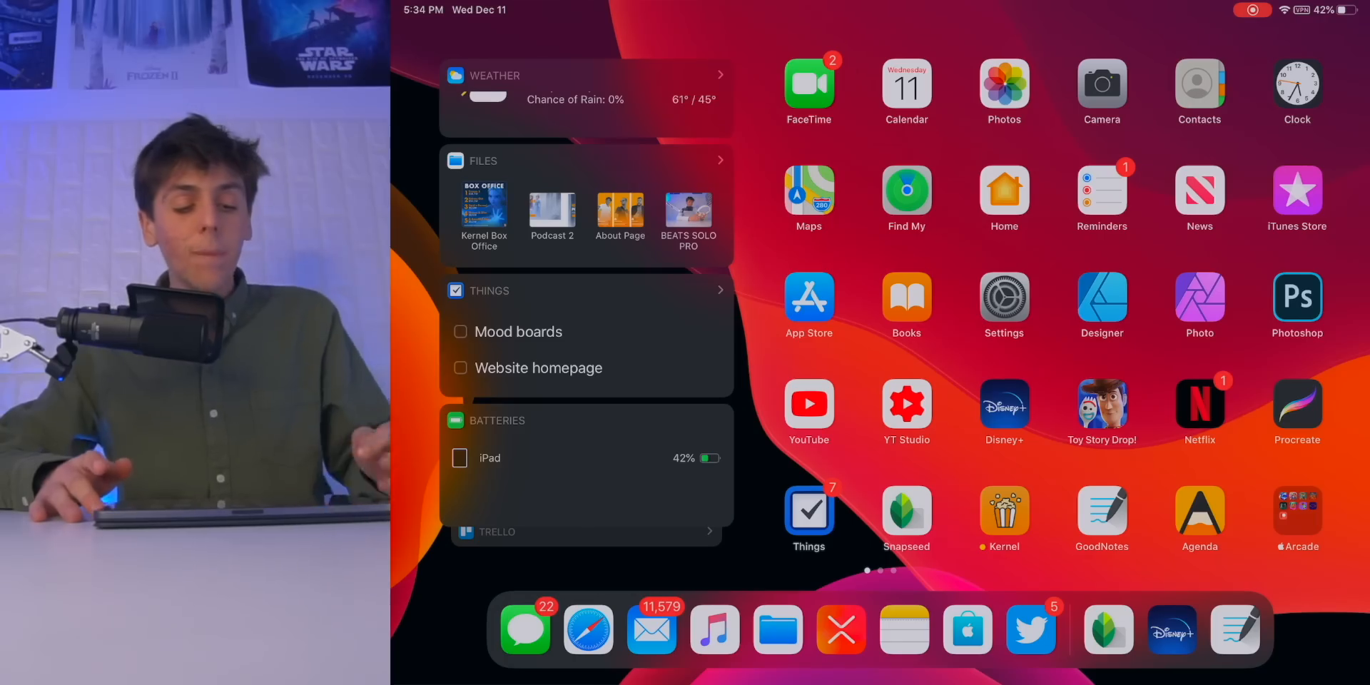
{"action": "scroll", "scroll_direction": "down", "scroll_amount": 3}
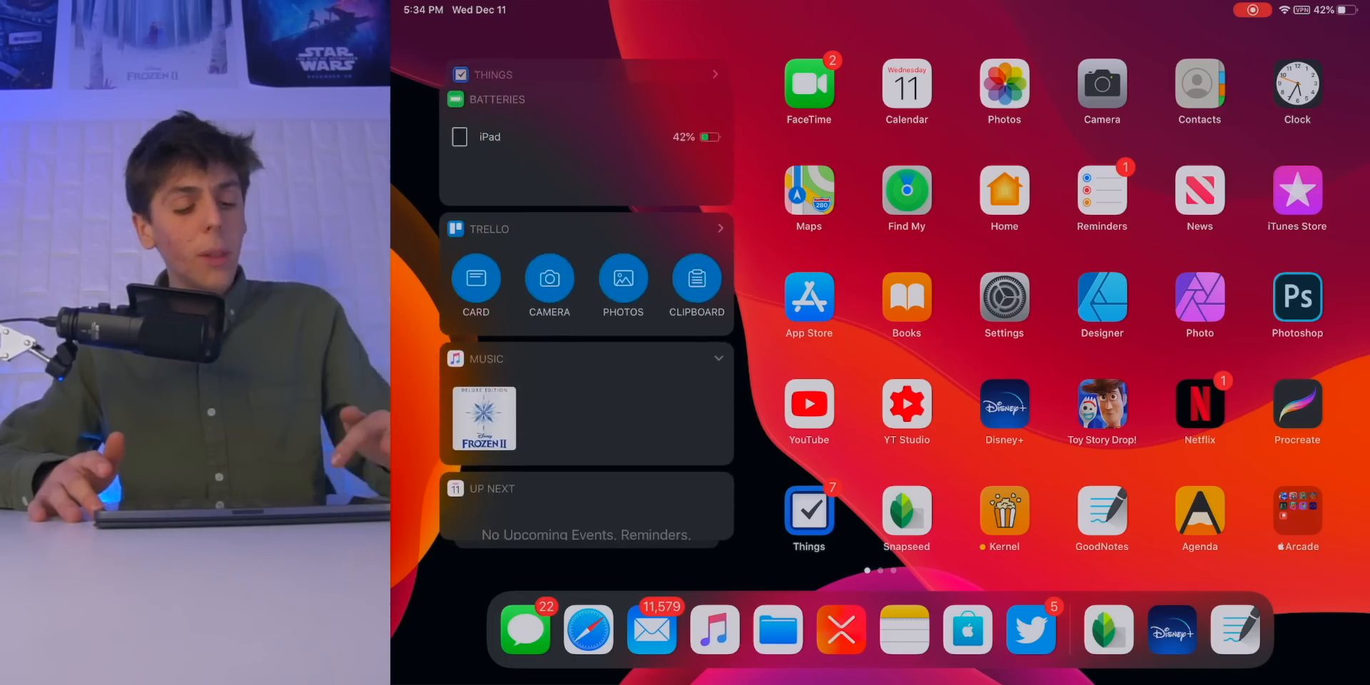
{"action": "scroll", "scroll_direction": "down", "scroll_amount": 3}
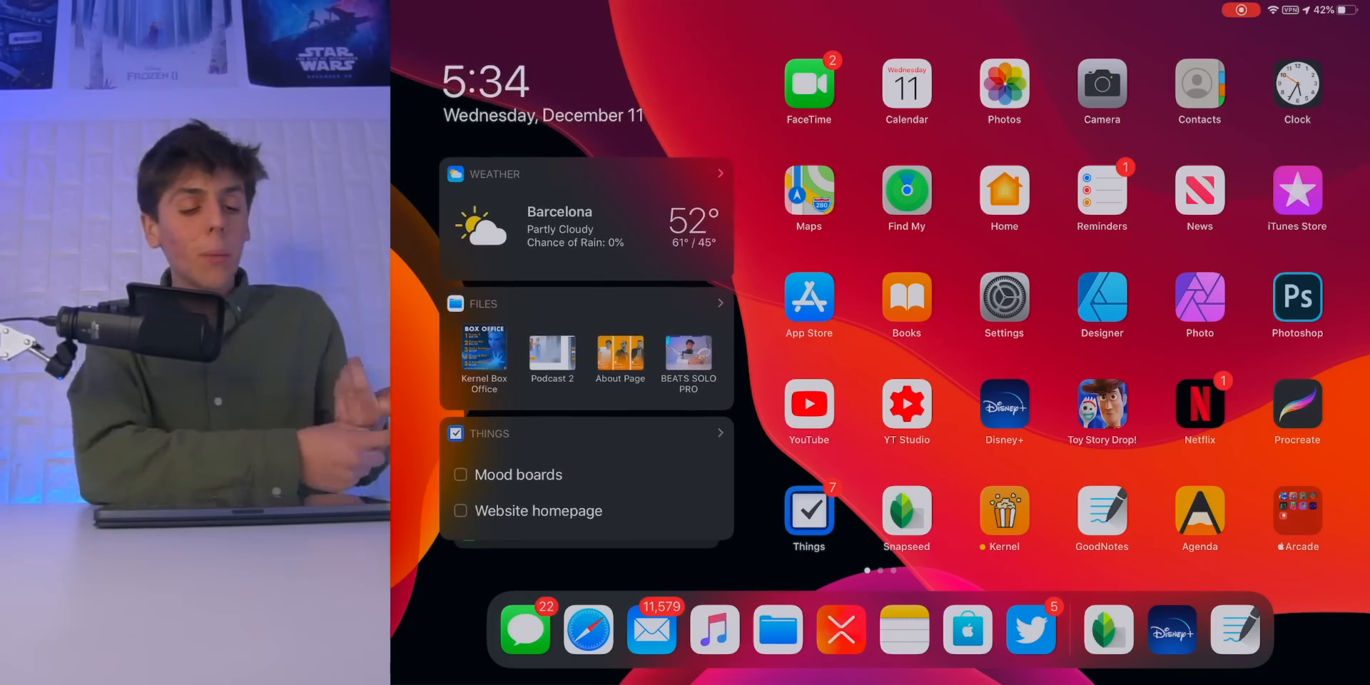
{"action": "scroll", "scroll_direction": "down", "scroll_amount": 3}
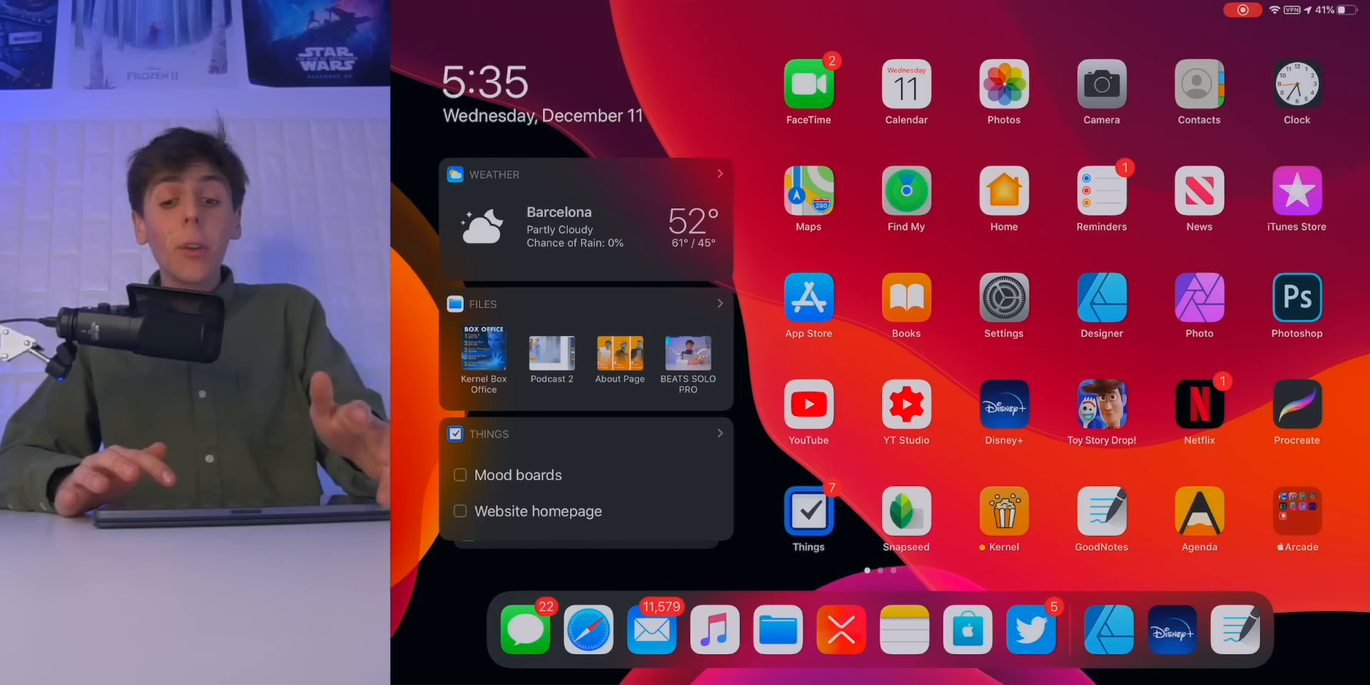
{"action": "left_click", "coordinate": [1102, 297]}
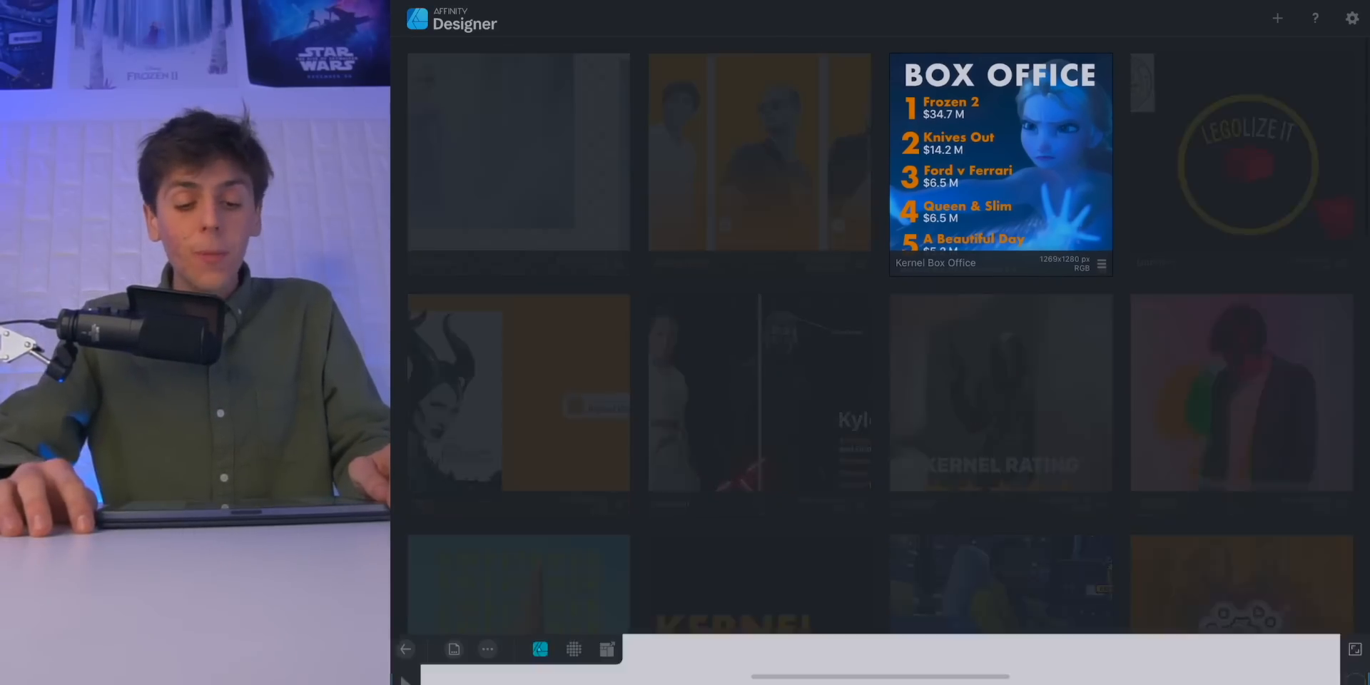
{"action": "double_click", "coordinate": [1000, 160]}
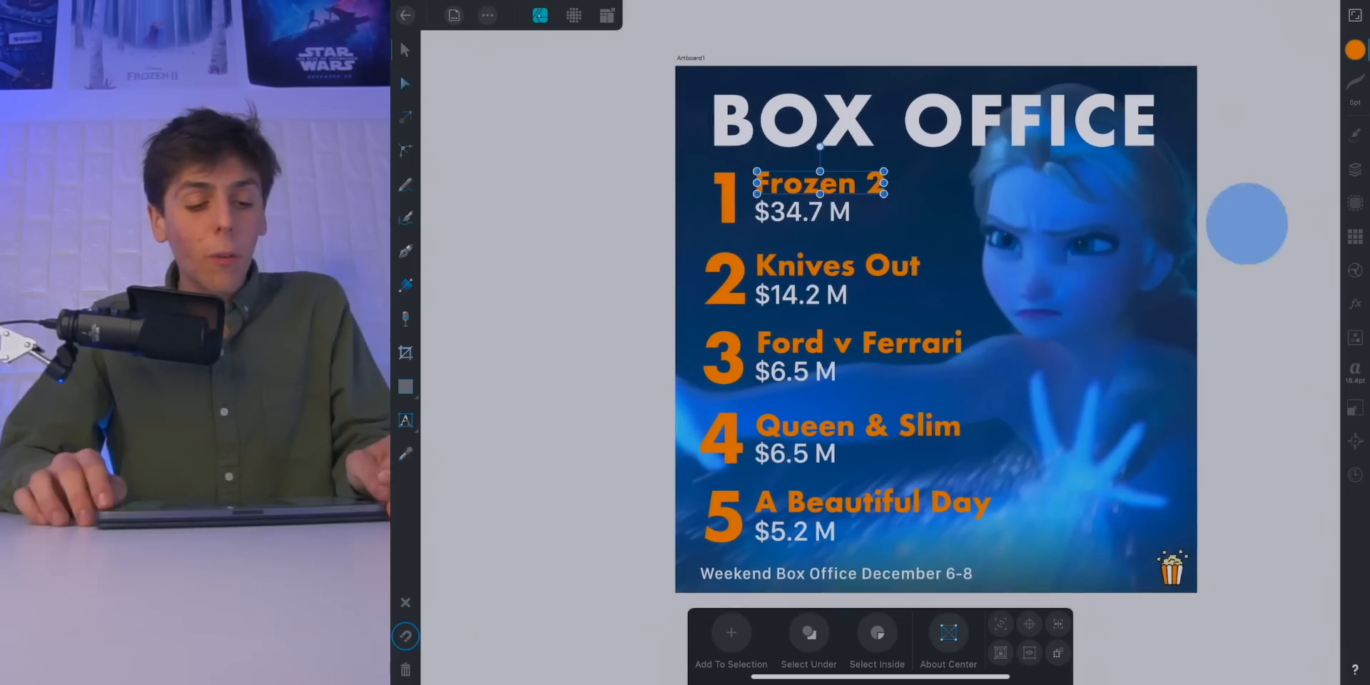
Step: Open the Kernel Talks Podcast artwork, shorten the orange bar under FROZEN 2 REVIEW, and view the wide banner artboard
{"action": "left_click", "coordinate": [407, 14]}
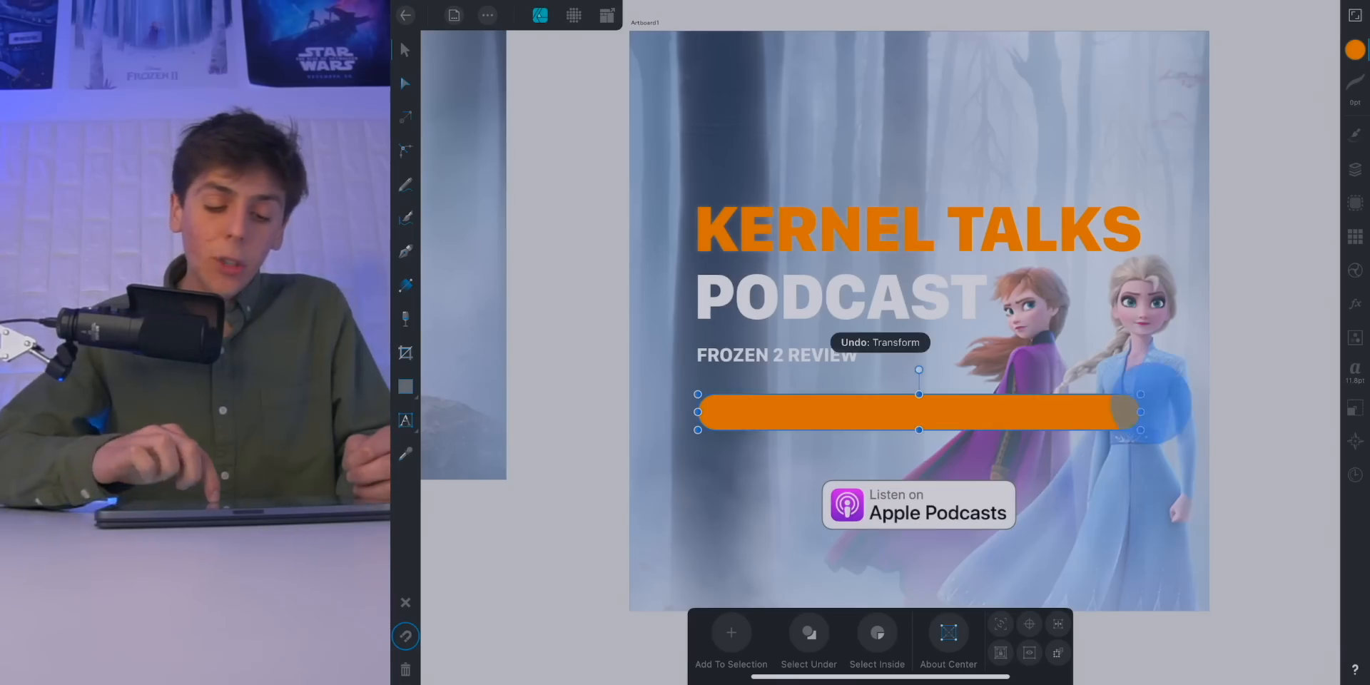
{"action": "left_click_drag", "start_coordinate": [1140, 411], "coordinate": [904, 411]}
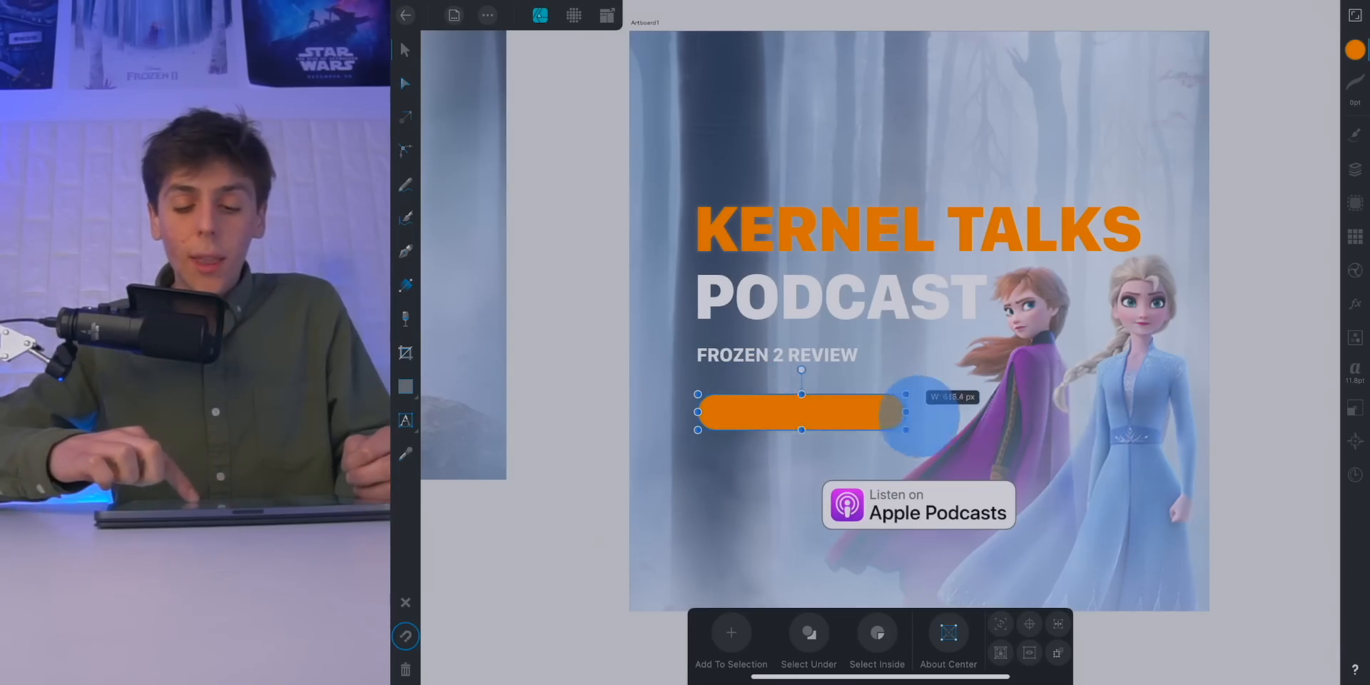
{"action": "left_click_drag", "start_coordinate": [904, 411], "coordinate": [1140, 411]}
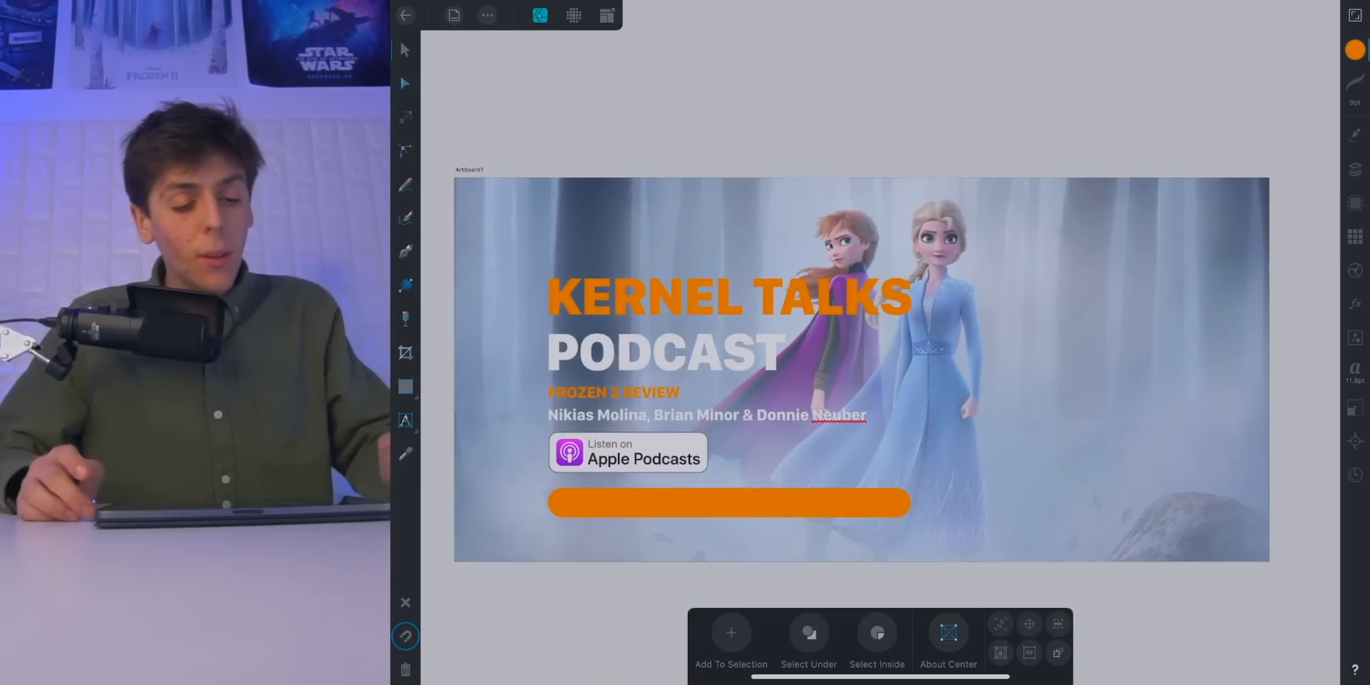
{"action": "left_click", "coordinate": [409, 16]}
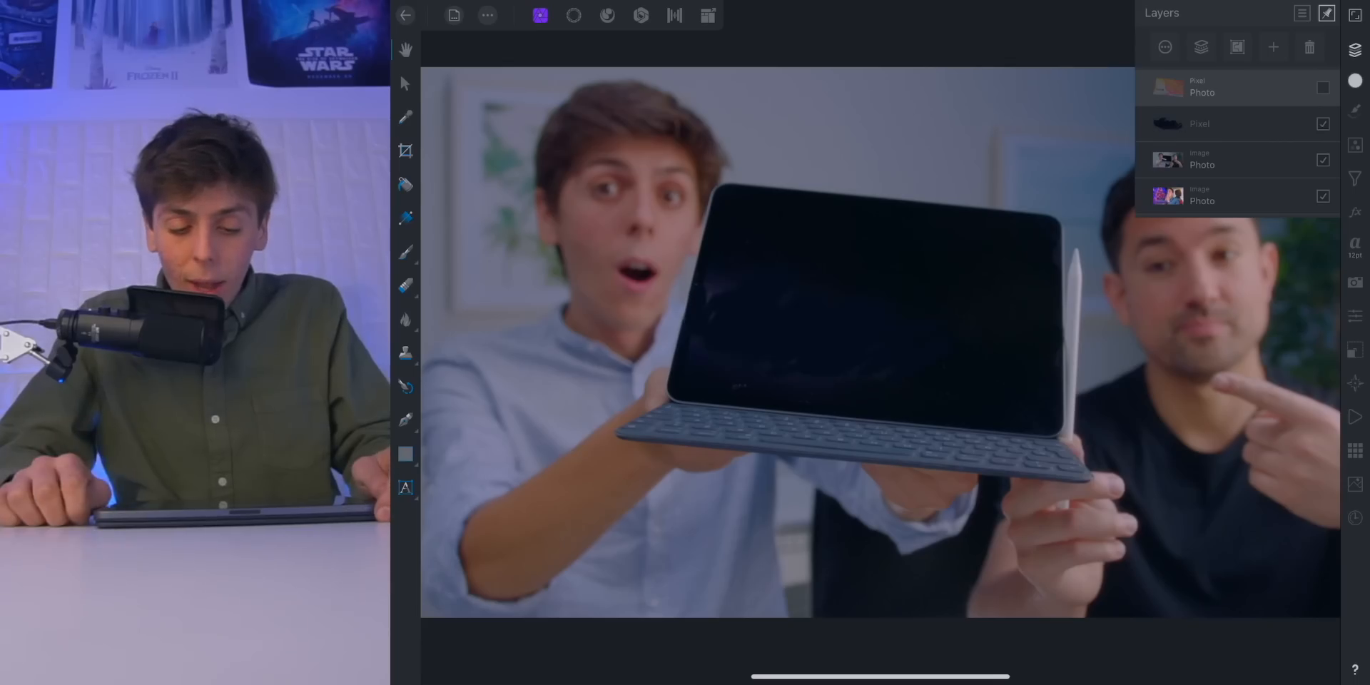
Step: Open the top Photo layer's options and raise its opacity so the held iPad shows a home screen
{"action": "left_click", "coordinate": [1321, 87]}
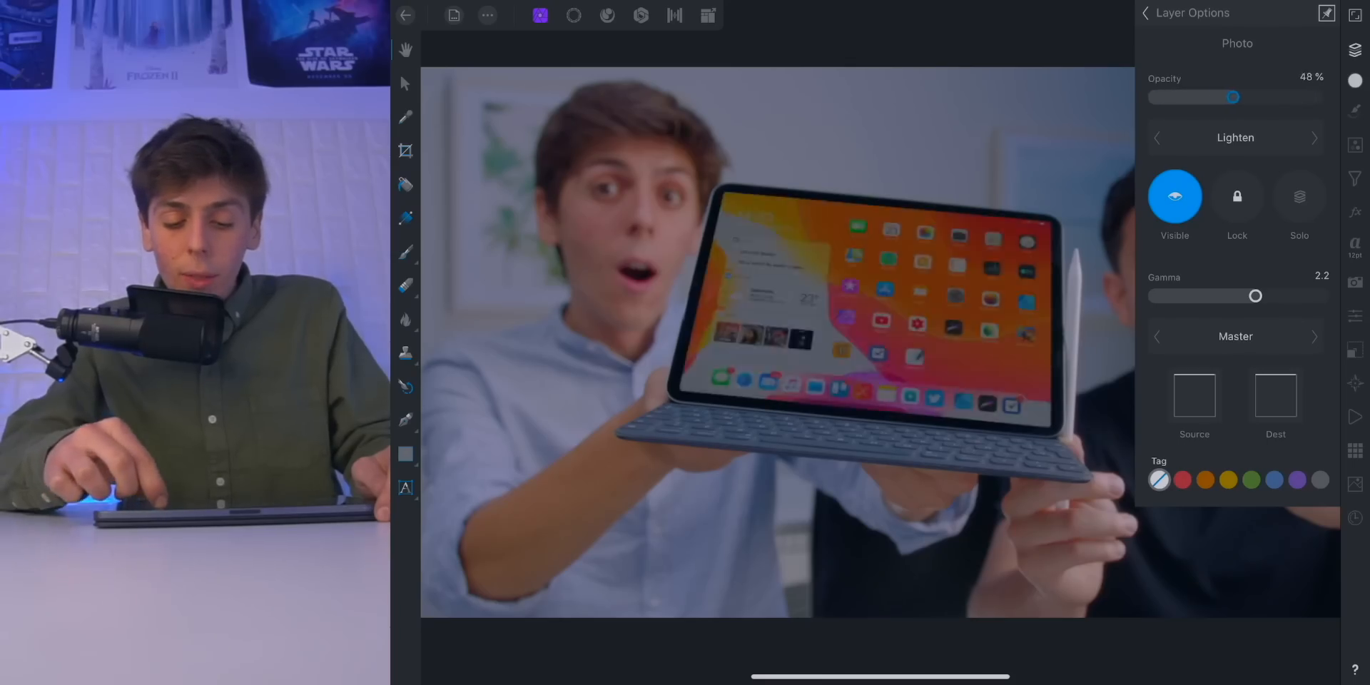
{"action": "left_click_drag", "start_coordinate": [1232, 97], "coordinate": [1308, 97]}
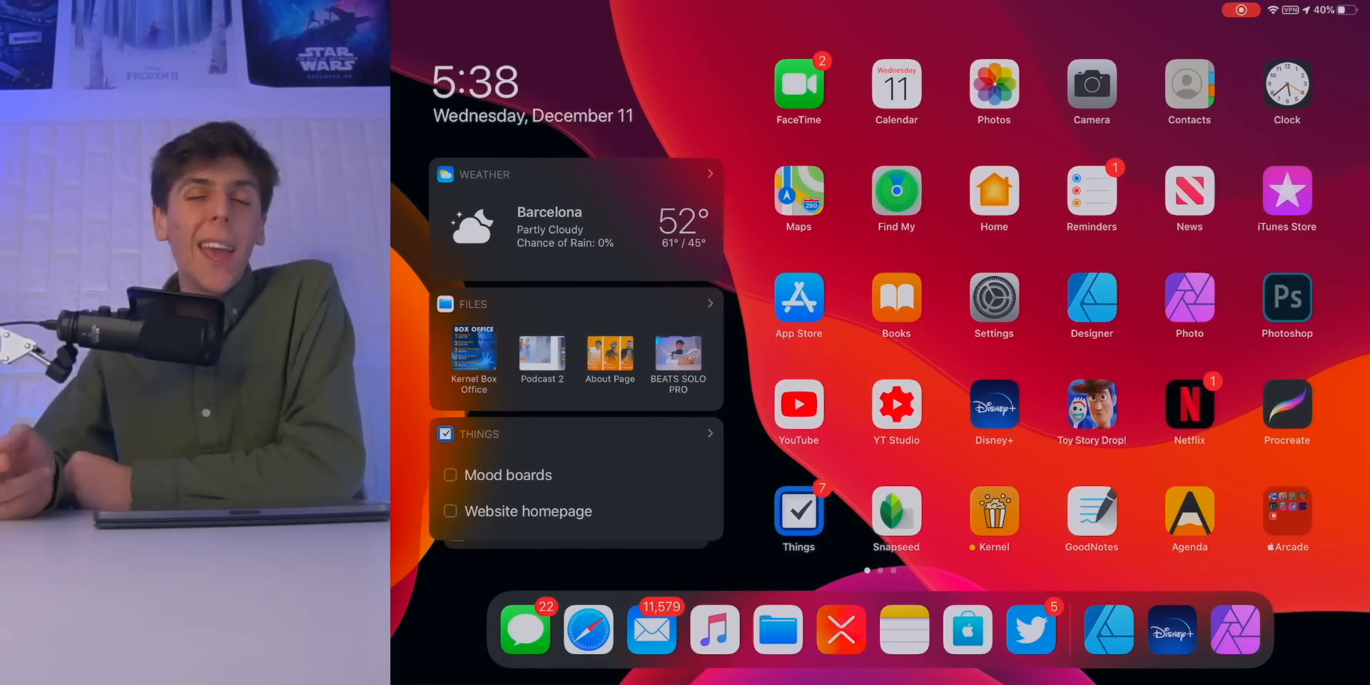
Step: Delete the Photoshop app from the home page so the grid reflows
{"action": "left_click", "coordinate": [1287, 297]}
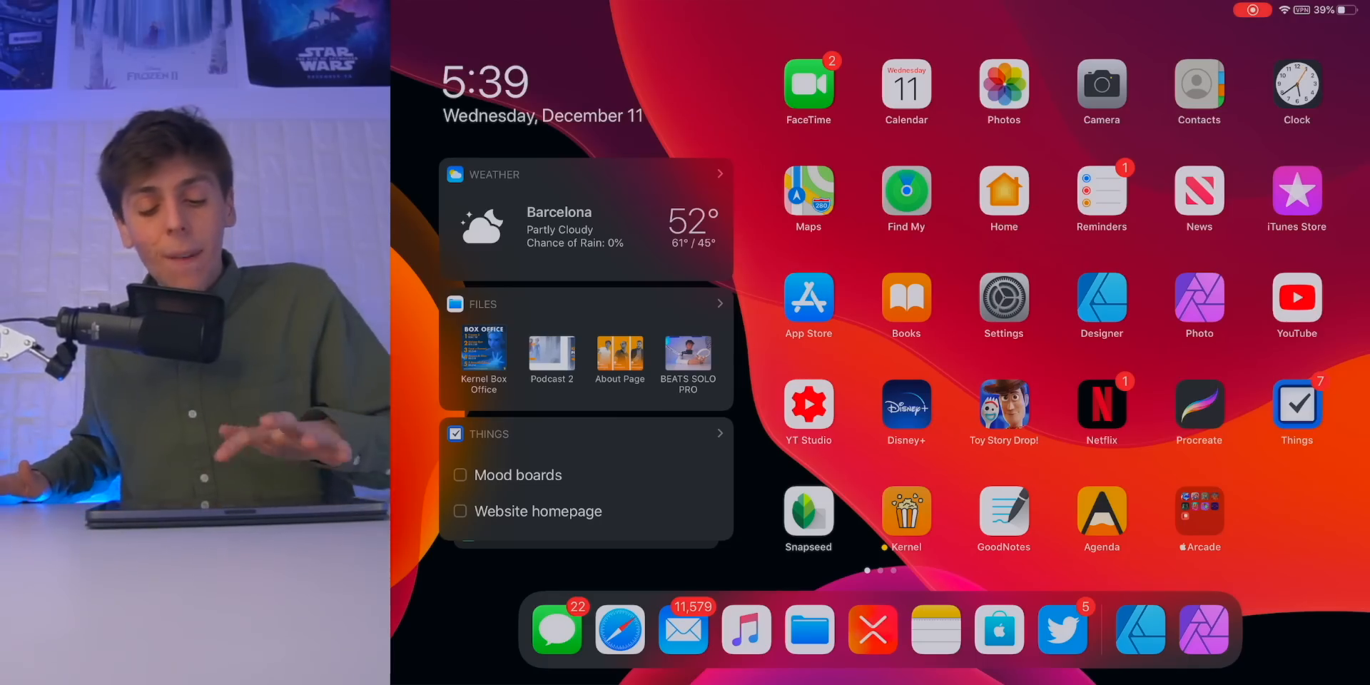
Step: Launch Disney+, dismiss The Mandalorian details, and browse the Continue Watching home feed
{"action": "left_click", "coordinate": [906, 405]}
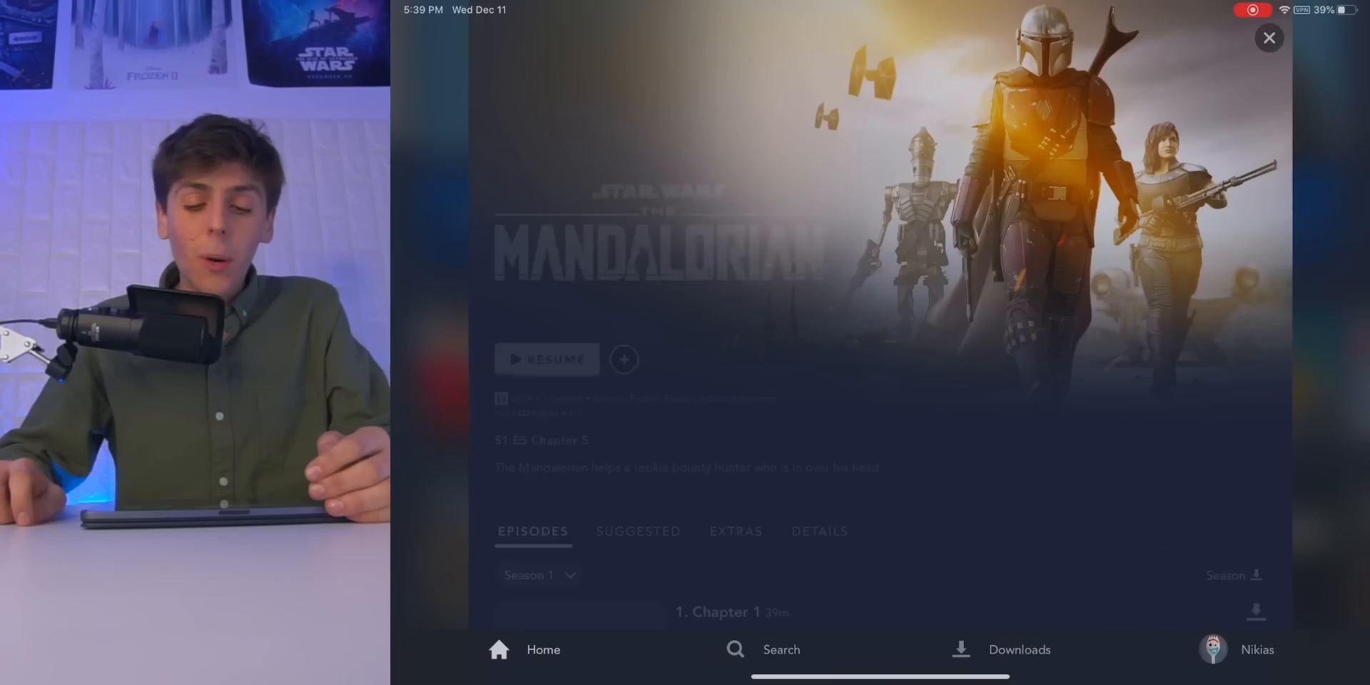
{"action": "left_click", "coordinate": [1268, 37]}
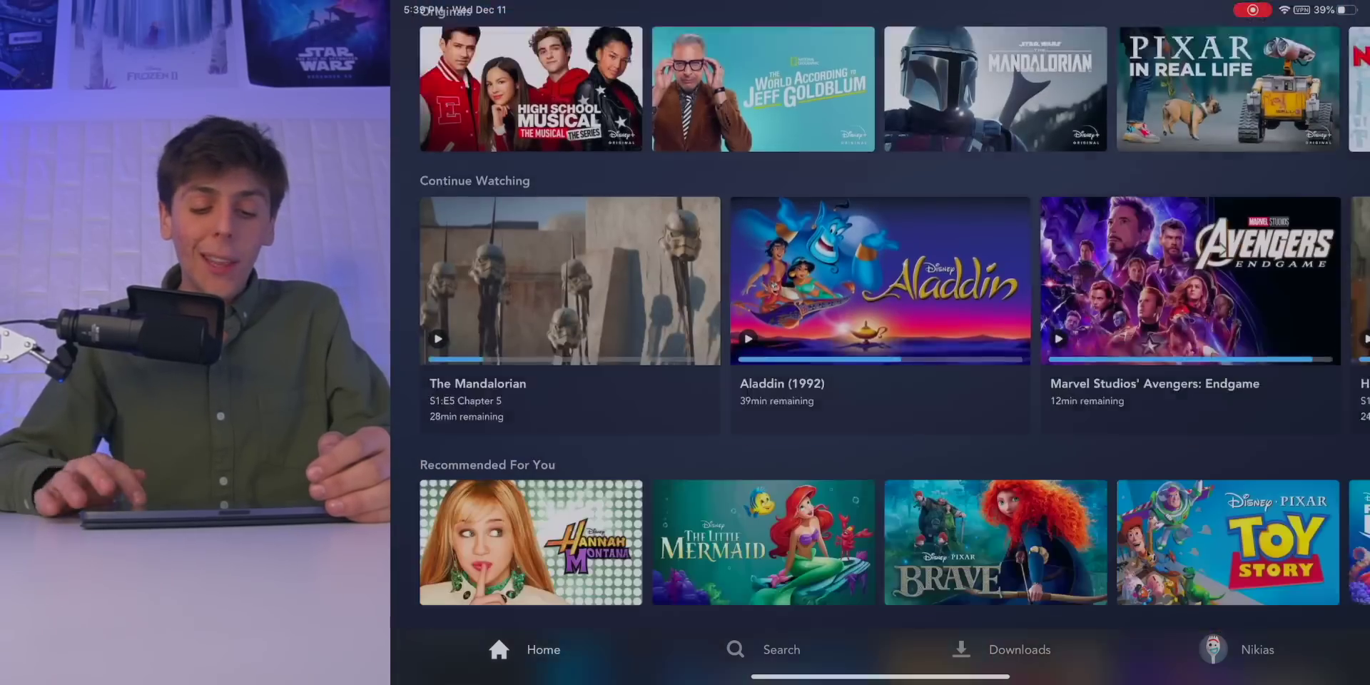
{"action": "scroll", "scroll_direction": "down", "scroll_amount": 3}
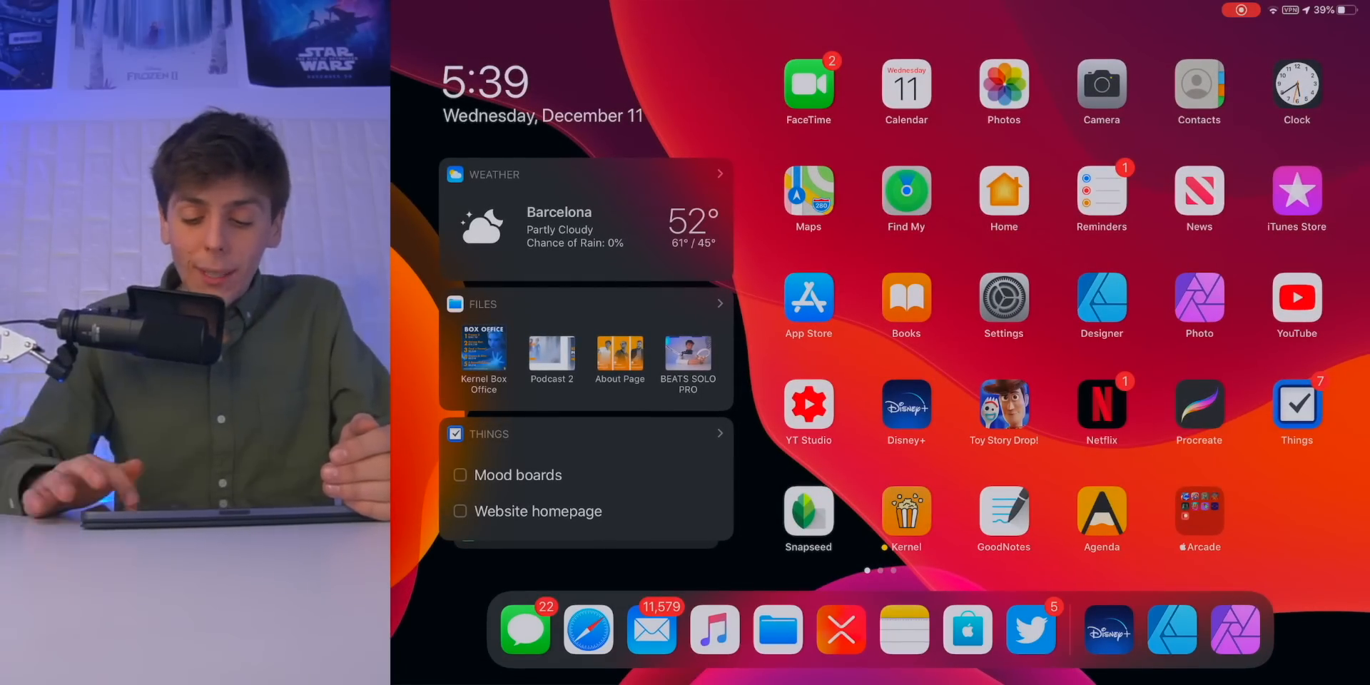
{"action": "scroll", "scroll_direction": "left", "scroll_amount": 3}
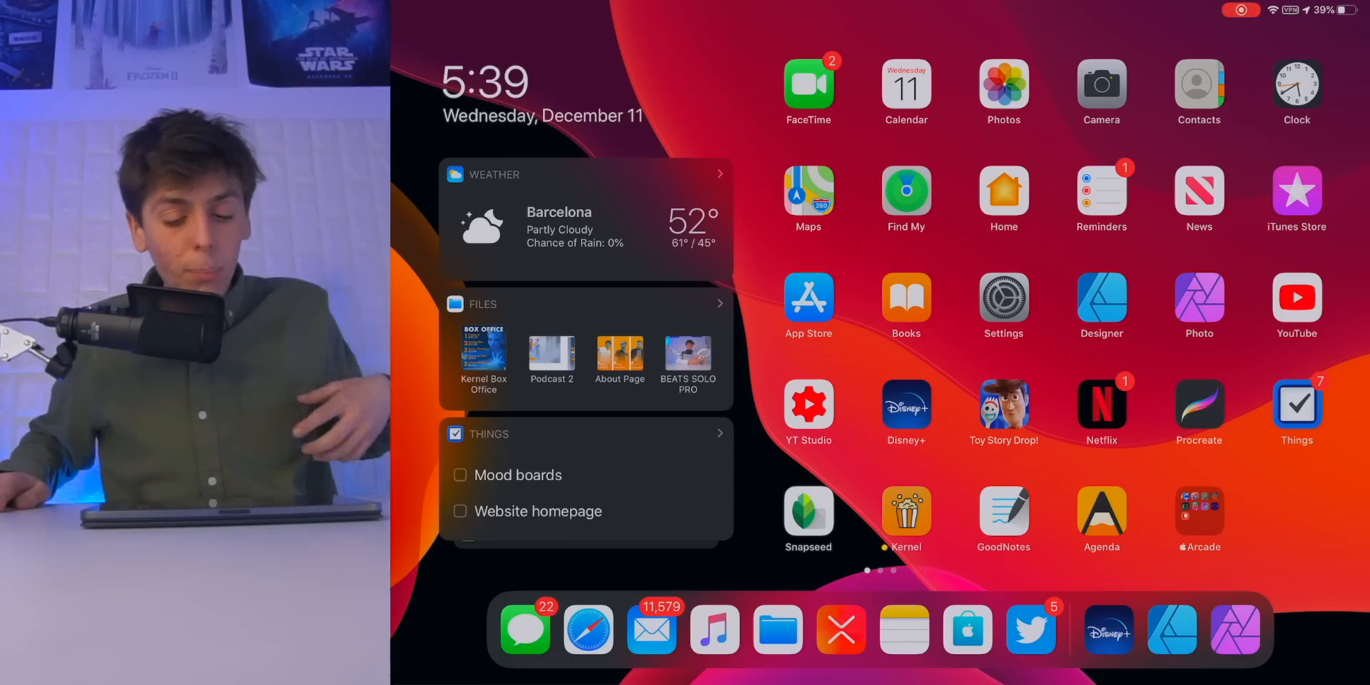
{"action": "scroll", "scroll_direction": "left", "scroll_amount": 3}
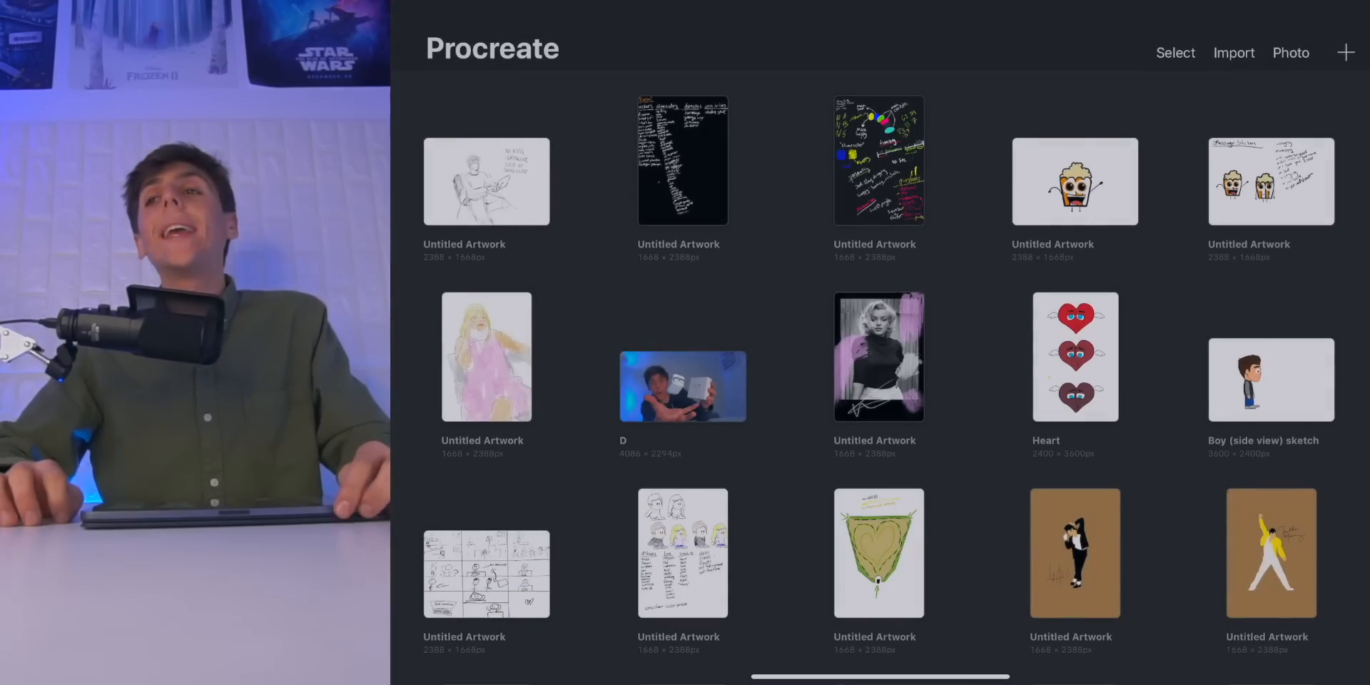
Step: Browse the Procreate gallery, leave Mickey Mouse, and view the Un Poco Loco Sketches artwork
{"action": "scroll", "scroll_direction": "down", "scroll_amount": 3}
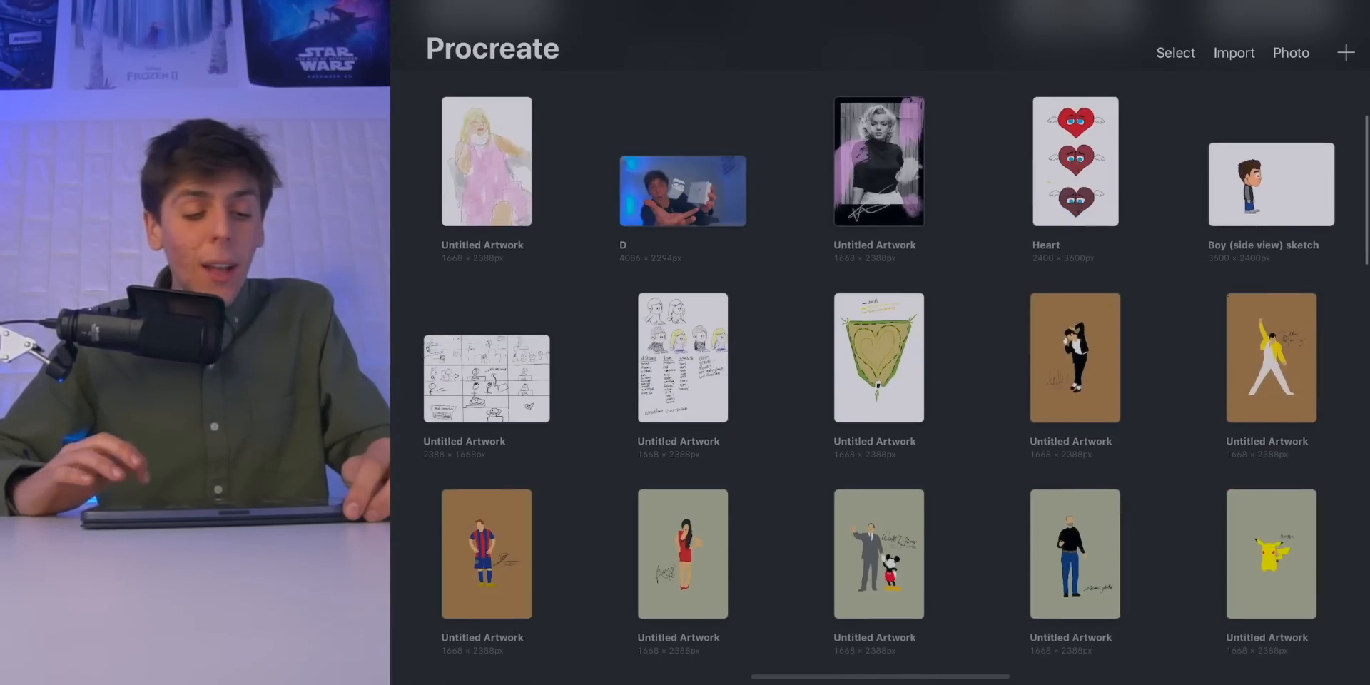
{"action": "scroll", "scroll_direction": "down", "scroll_amount": 3}
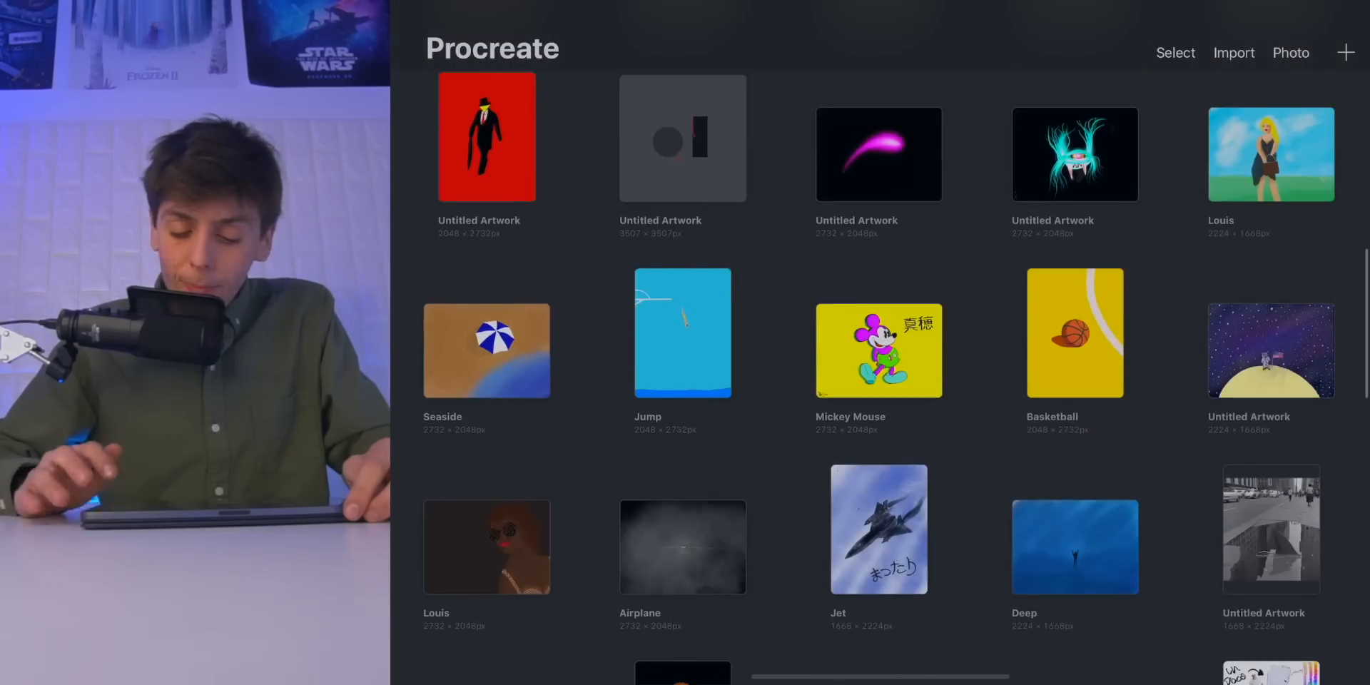
{"action": "scroll", "scroll_direction": "down", "scroll_amount": 3}
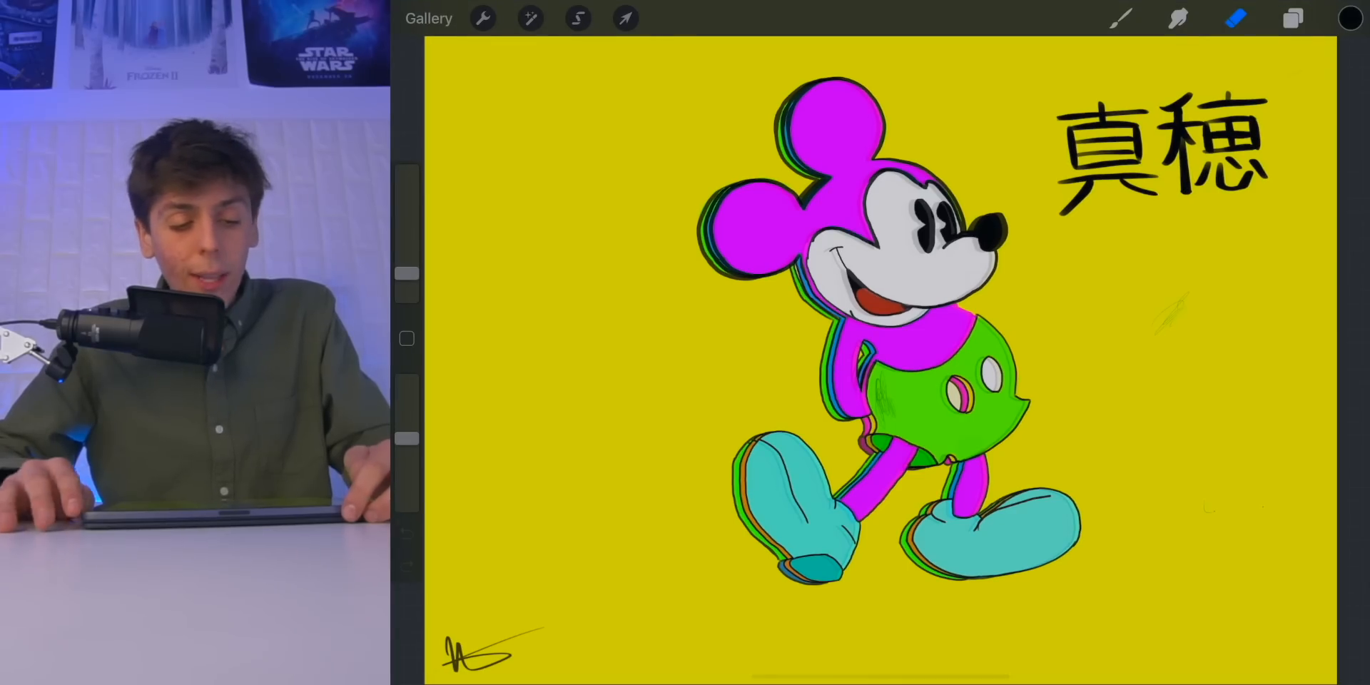
{"action": "left_click", "coordinate": [428, 17]}
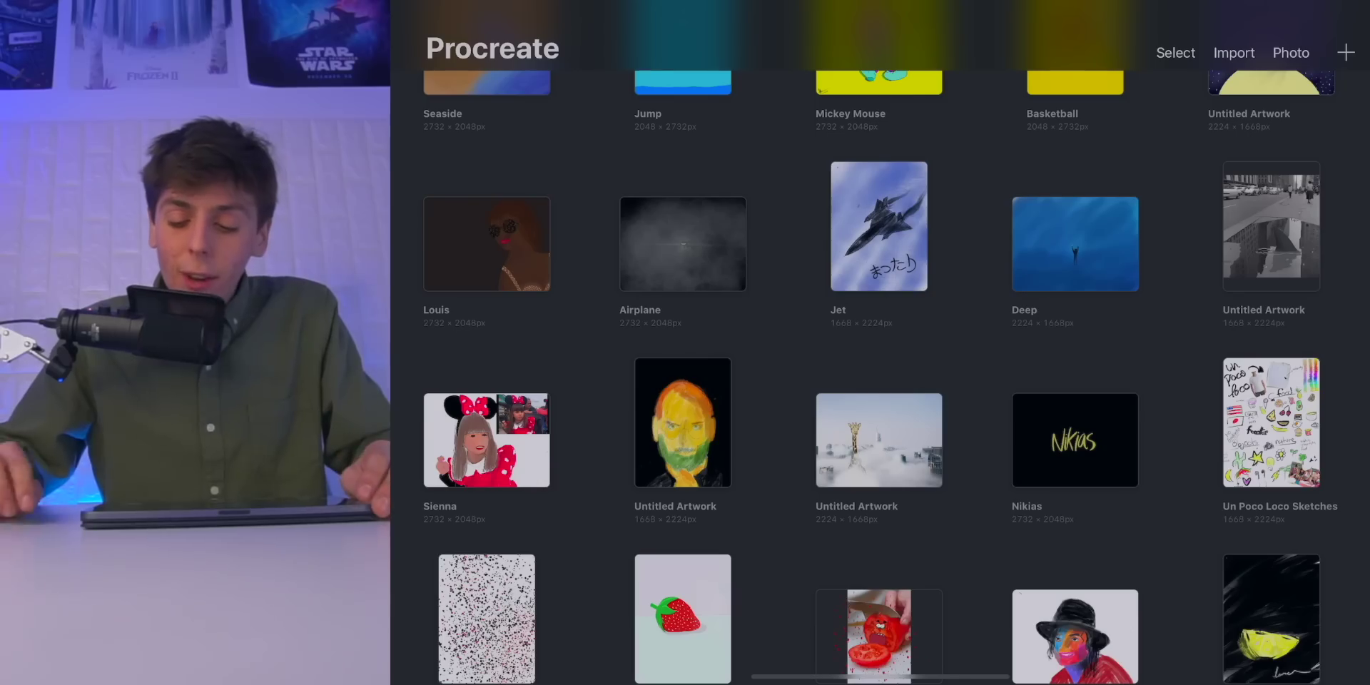
{"action": "left_click", "coordinate": [1270, 423]}
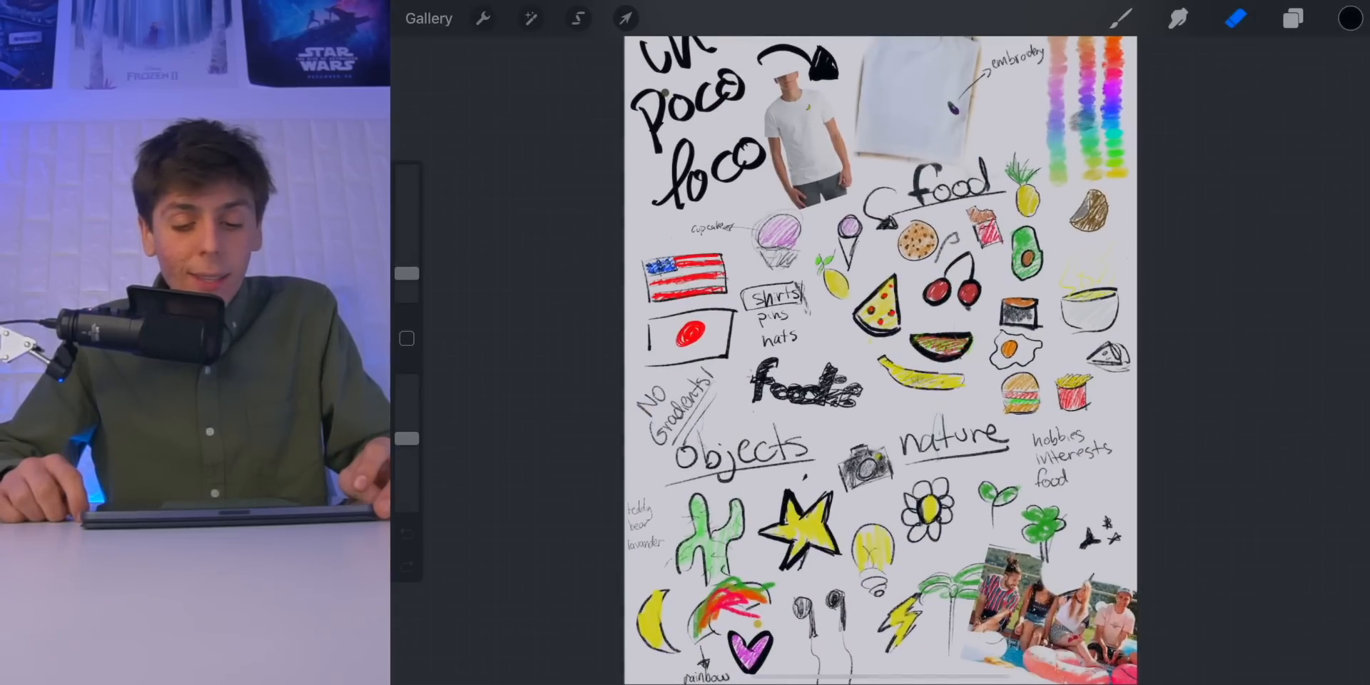
{"action": "left_click", "coordinate": [427, 18]}
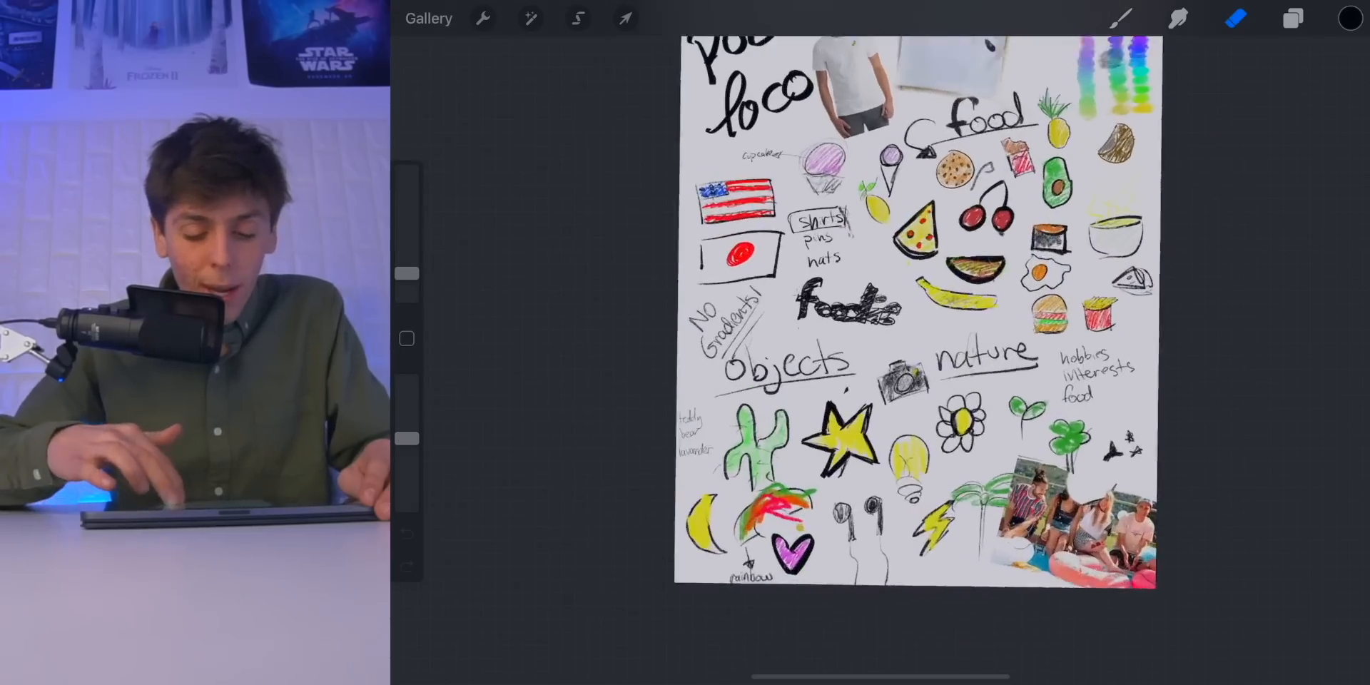
Step: View the Strawberry and standing figure artworks, returning to the gallery after each
{"action": "left_click", "coordinate": [428, 17]}
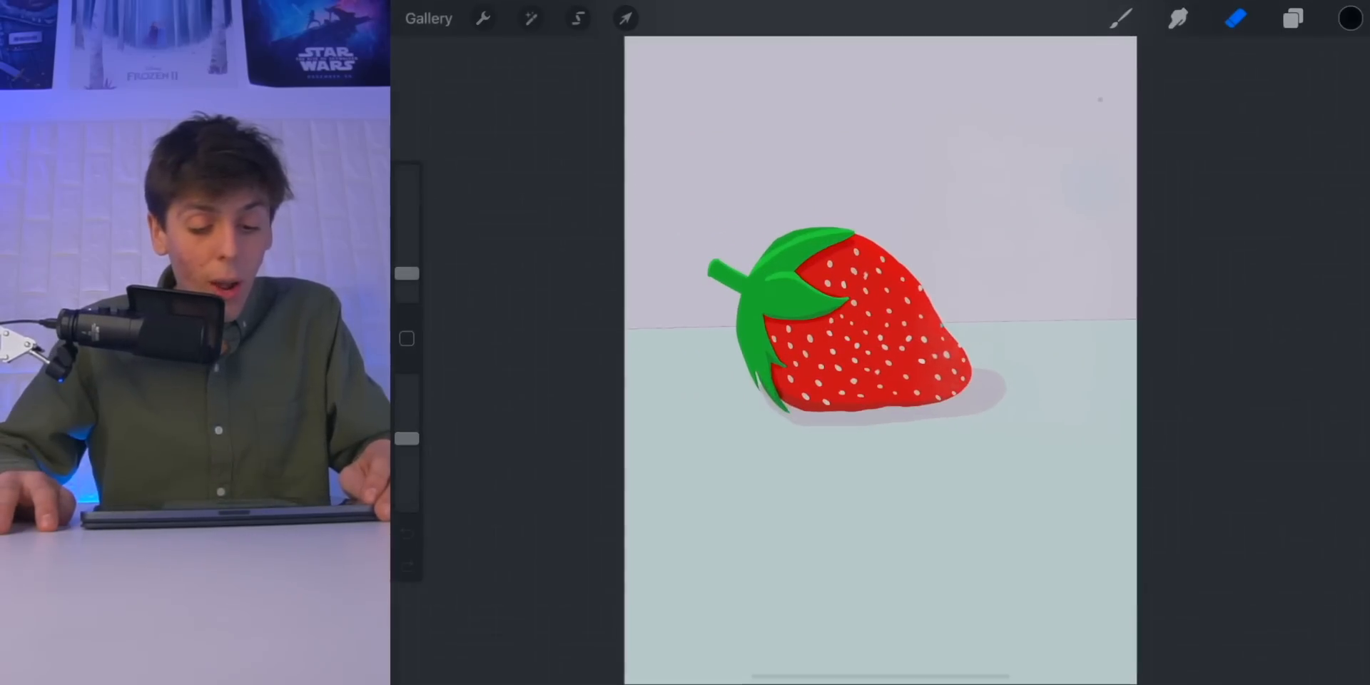
{"action": "left_click", "coordinate": [430, 17]}
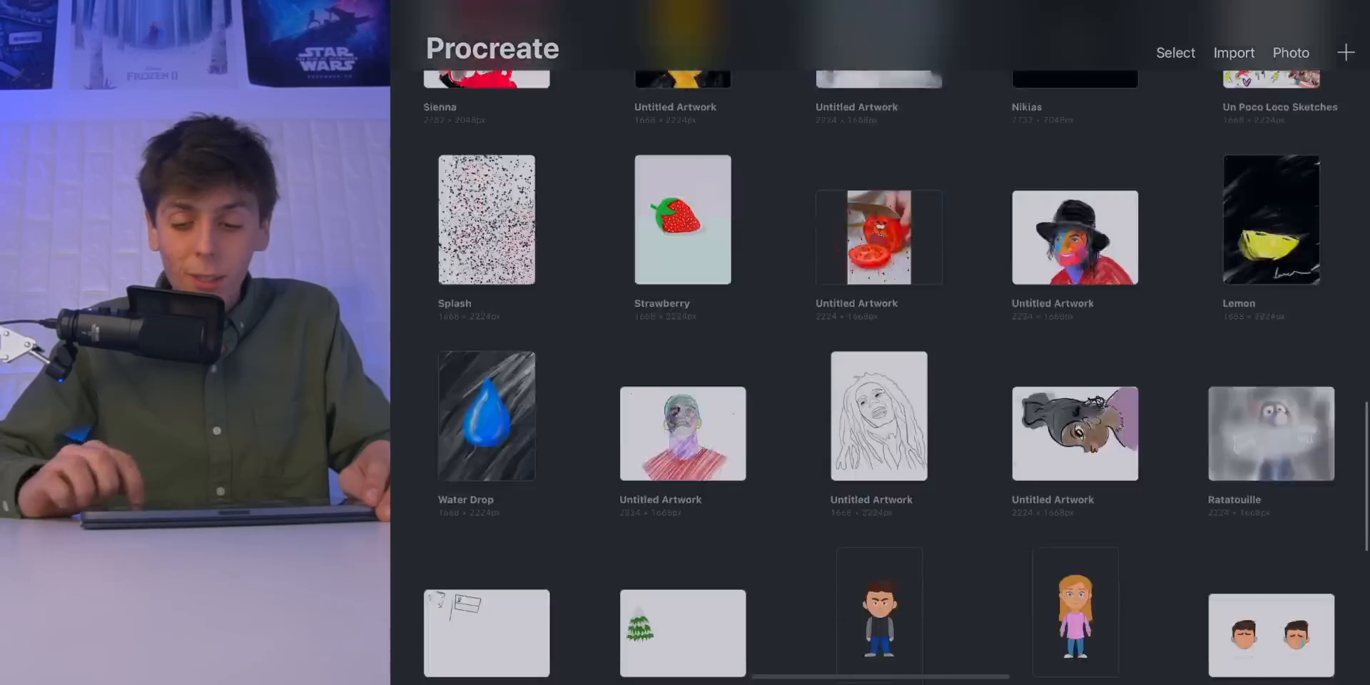
{"action": "scroll", "scroll_direction": "down", "scroll_amount": 3}
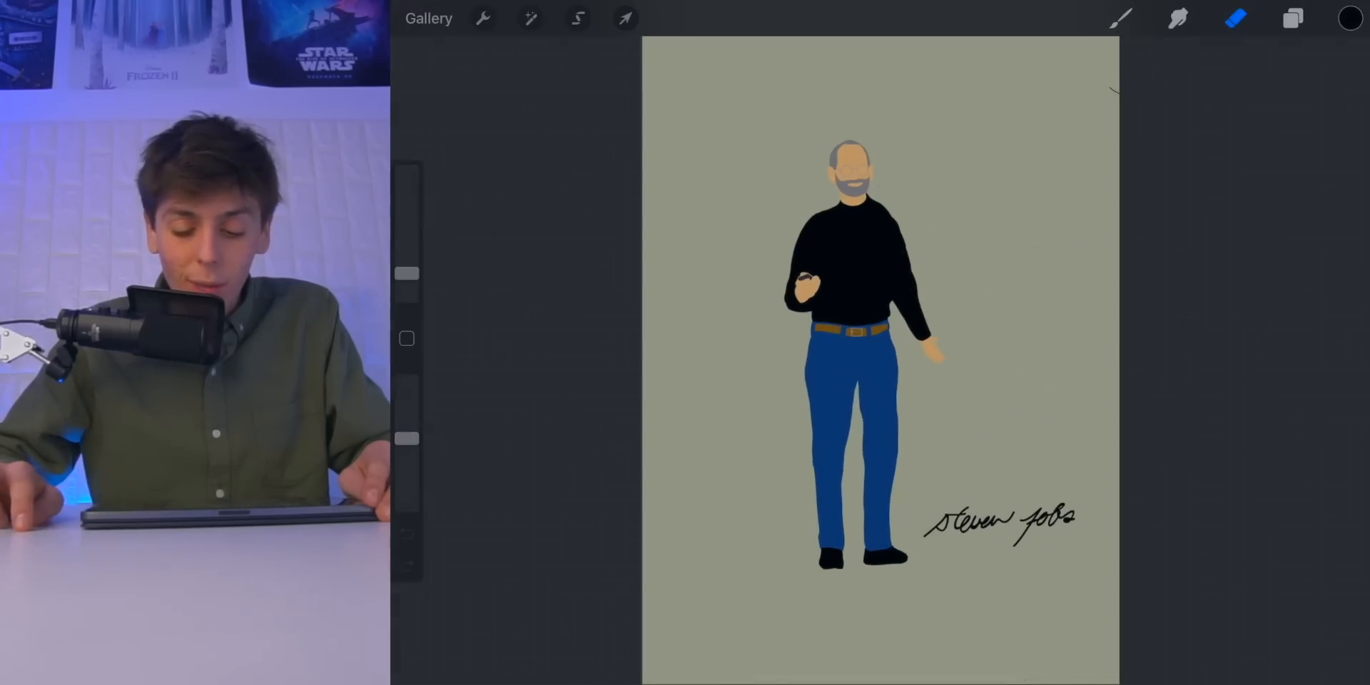
{"action": "left_click", "coordinate": [429, 19]}
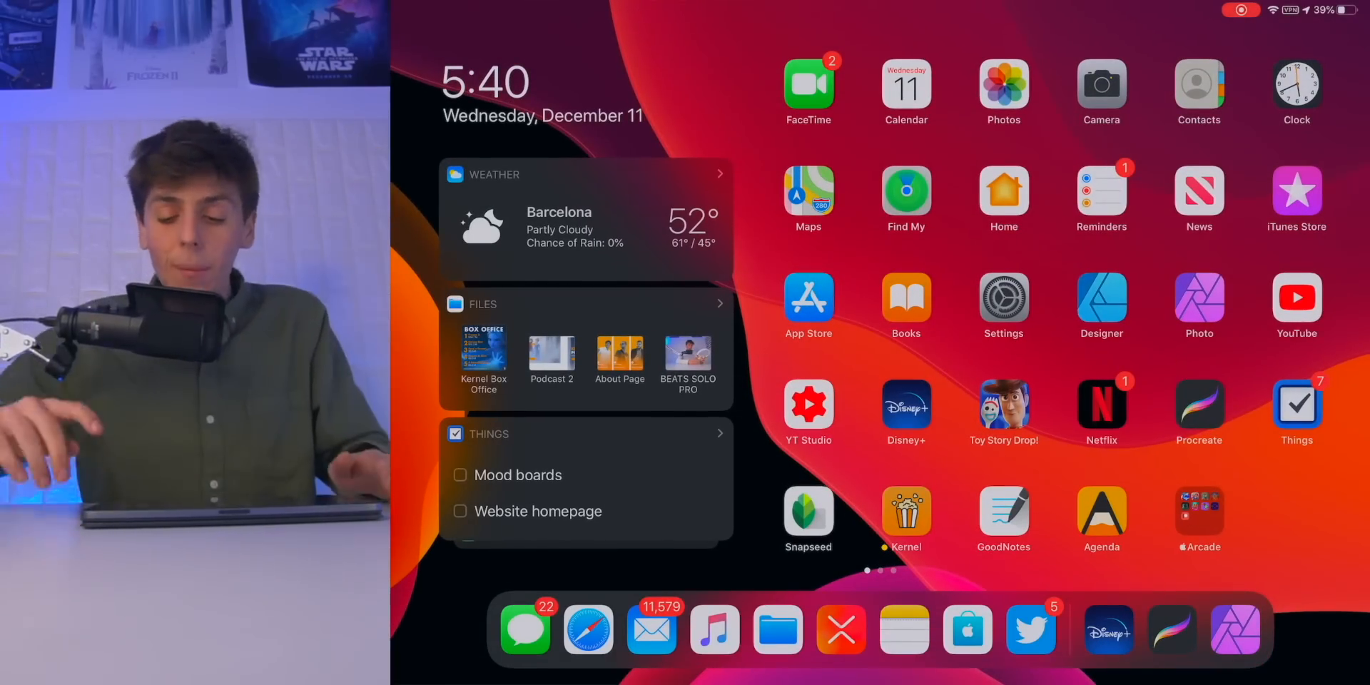
Step: Launch Things 3 to its Today list from the home page
{"action": "left_click", "coordinate": [1296, 403]}
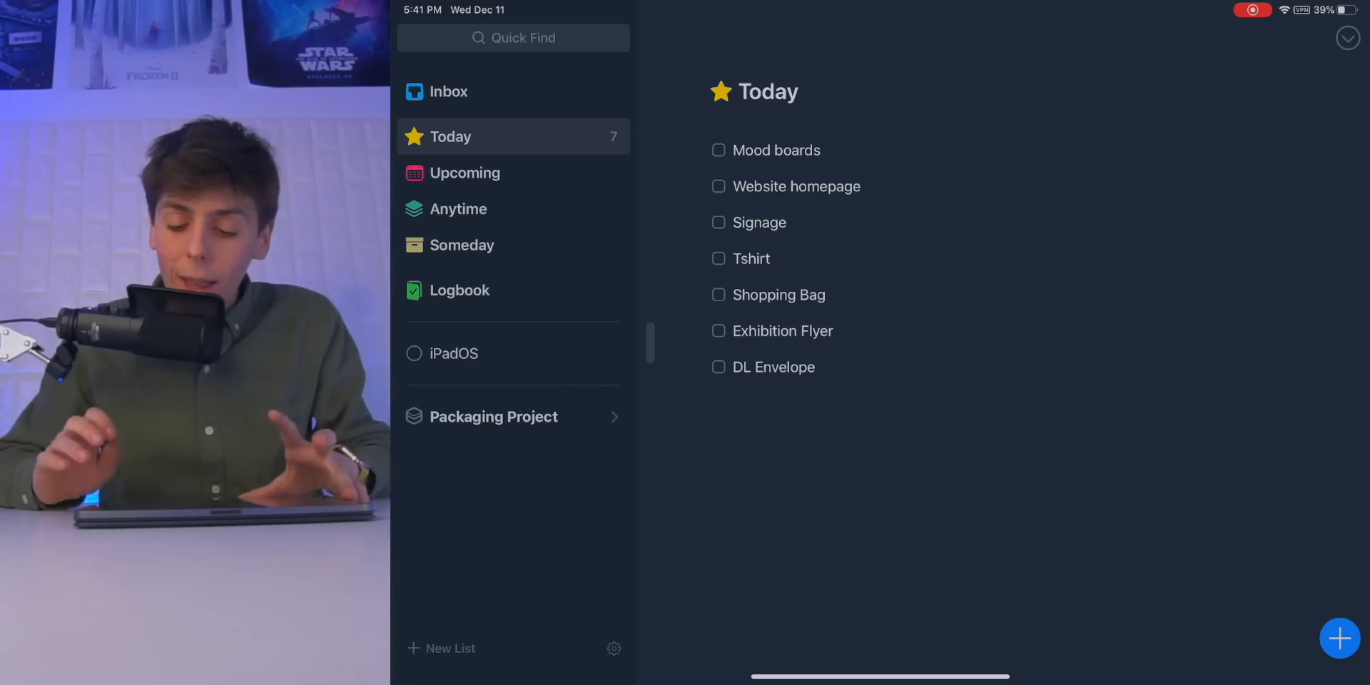
Step: Check off the 'Upload what's on my ipad video' to-do and view the iPadOS list
{"action": "left_click", "coordinate": [1339, 638]}
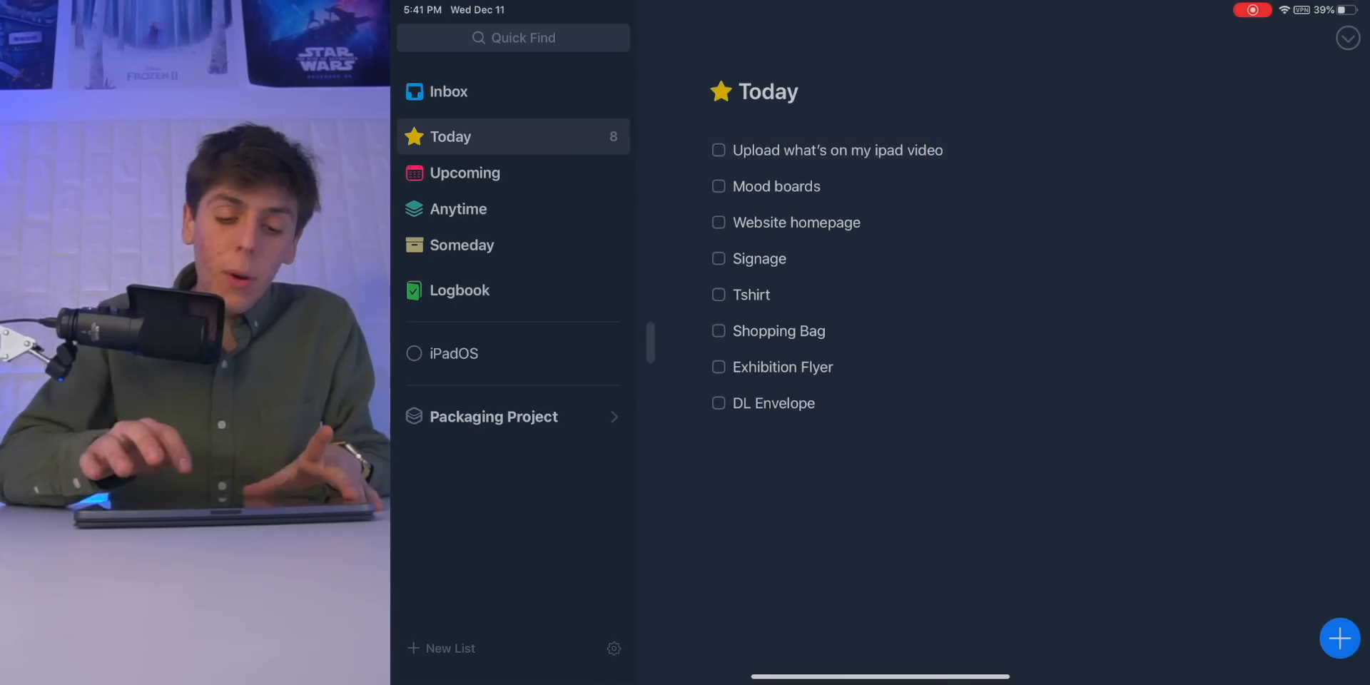
{"action": "left_click", "coordinate": [718, 150]}
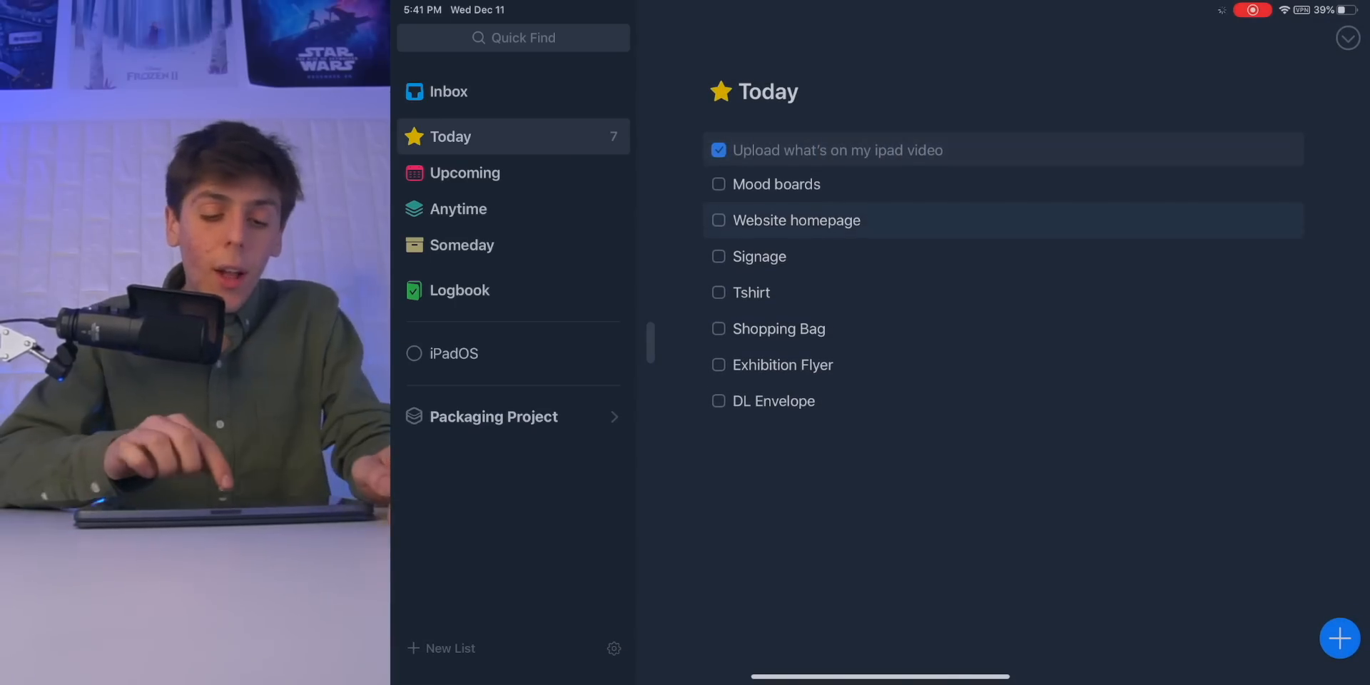
{"action": "left_click", "coordinate": [459, 354]}
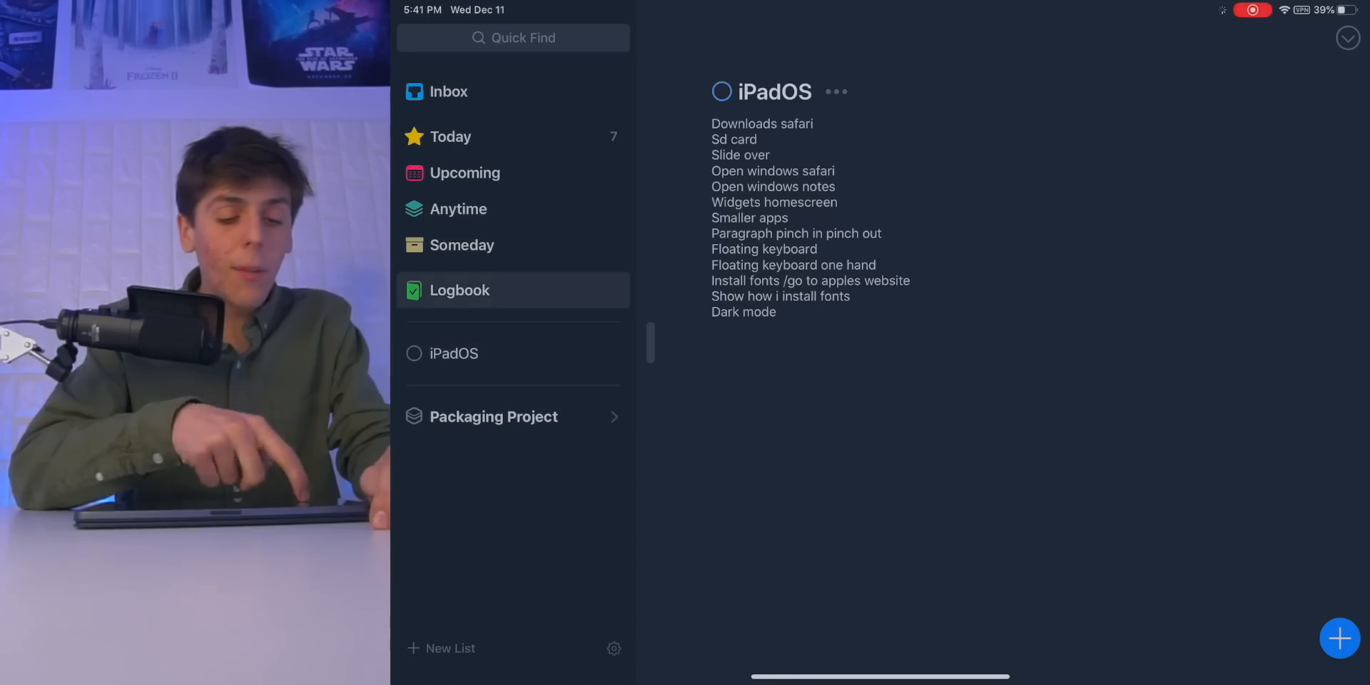
{"action": "left_click", "coordinate": [460, 291]}
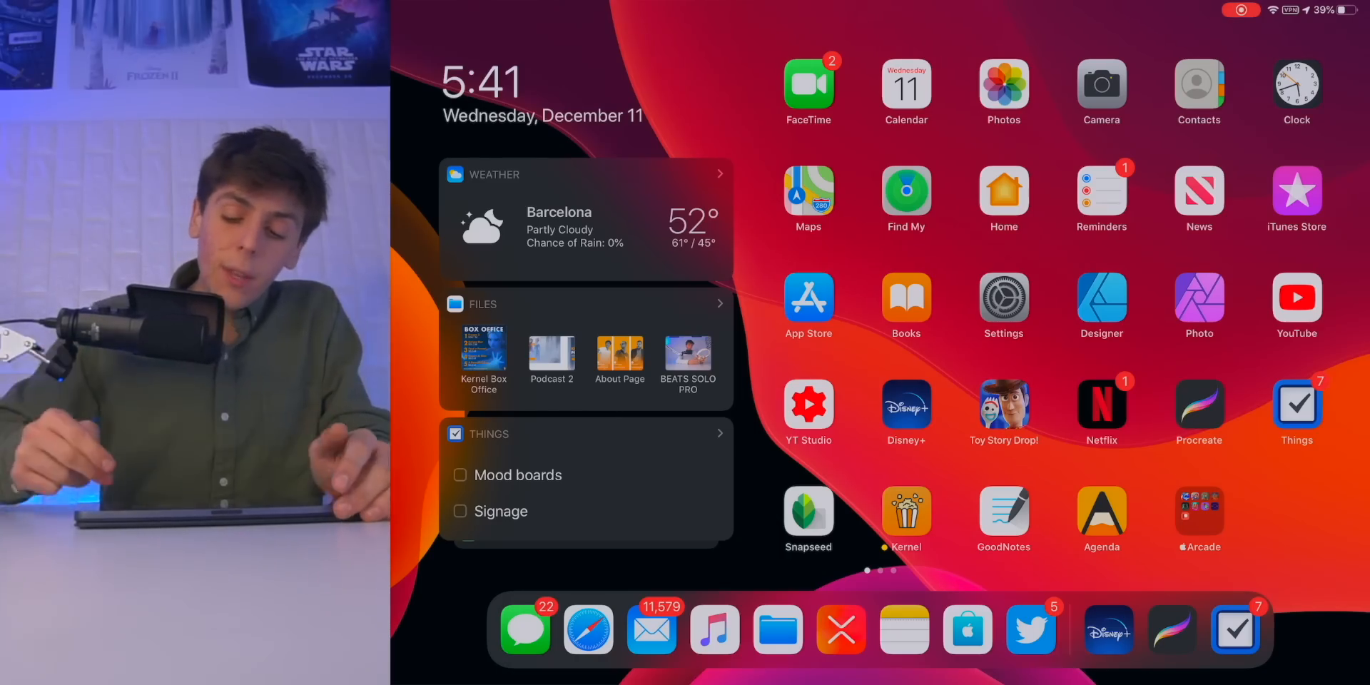
Step: Scroll the GoodNotes Post Production page of handwritten project notes
{"action": "scroll", "scroll_direction": "down", "scroll_amount": 3}
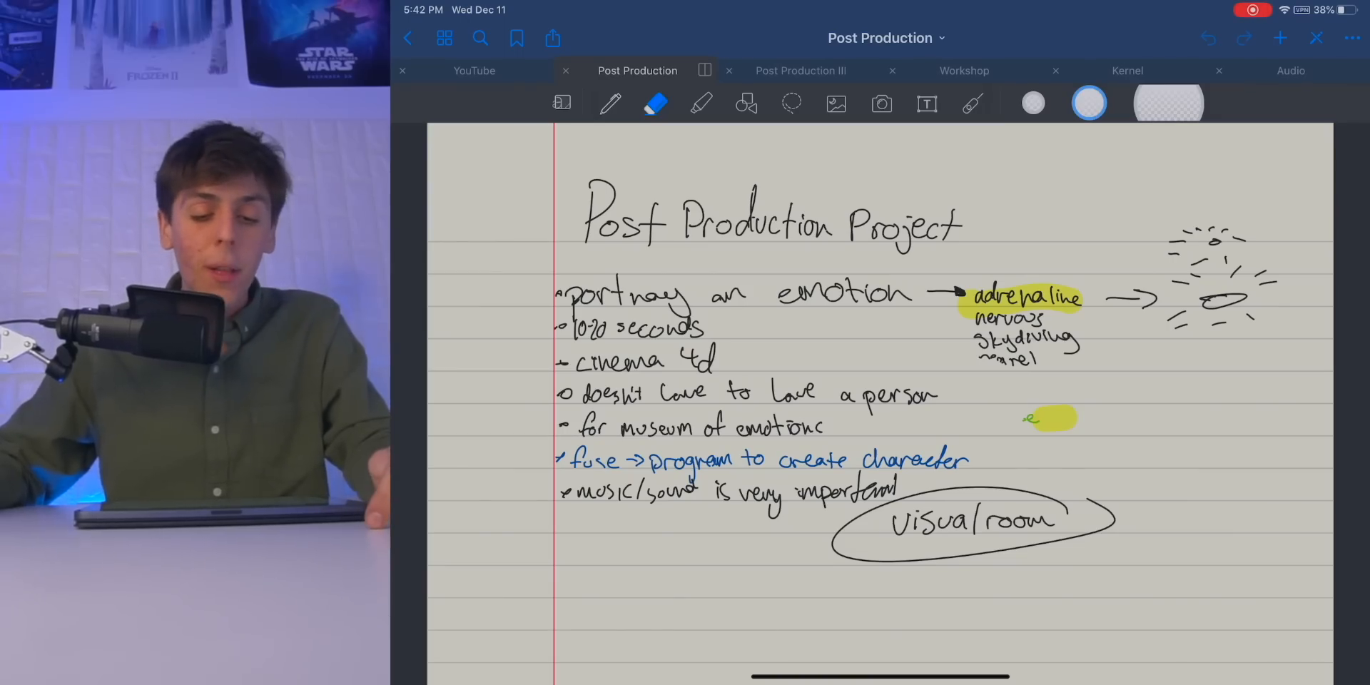
Step: Leave GoodNotes and return to the iPad home screen
{"action": "left_click", "coordinate": [611, 103]}
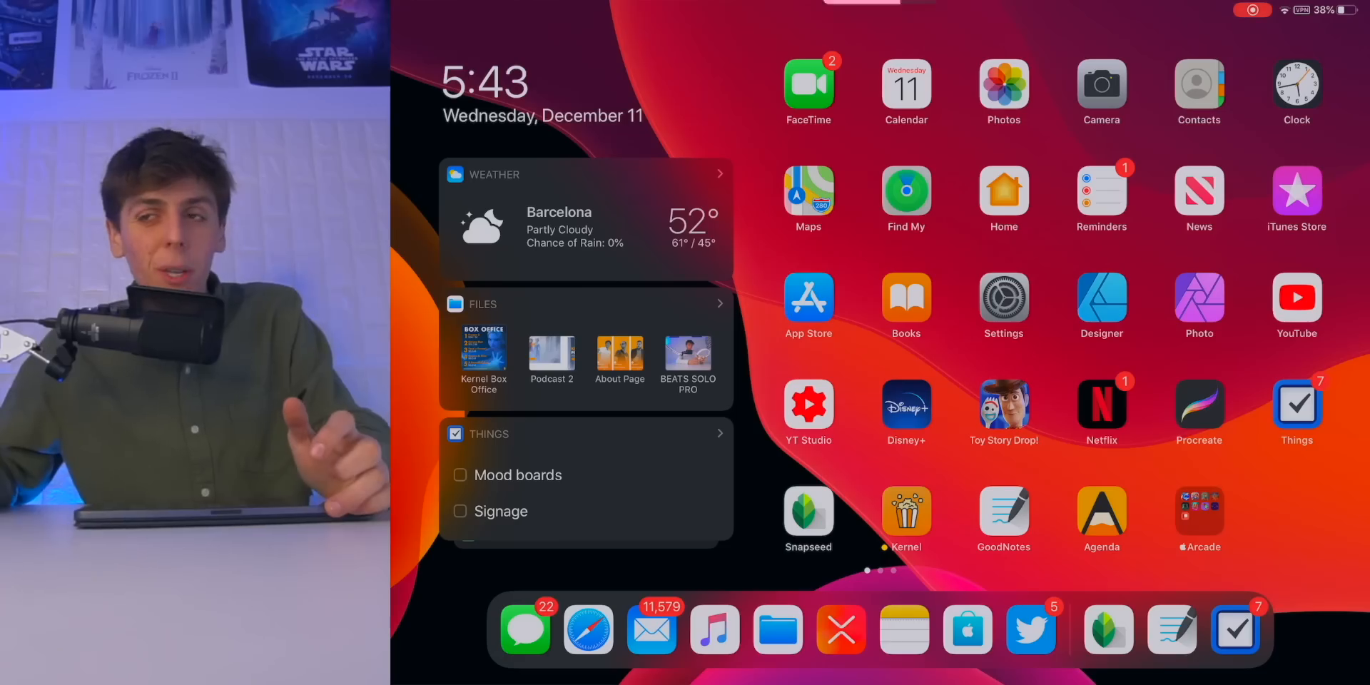
Step: Browse Agenda's On the Agenda overview notes and move on to the Things 3 Logbook
{"action": "left_click", "coordinate": [1101, 511]}
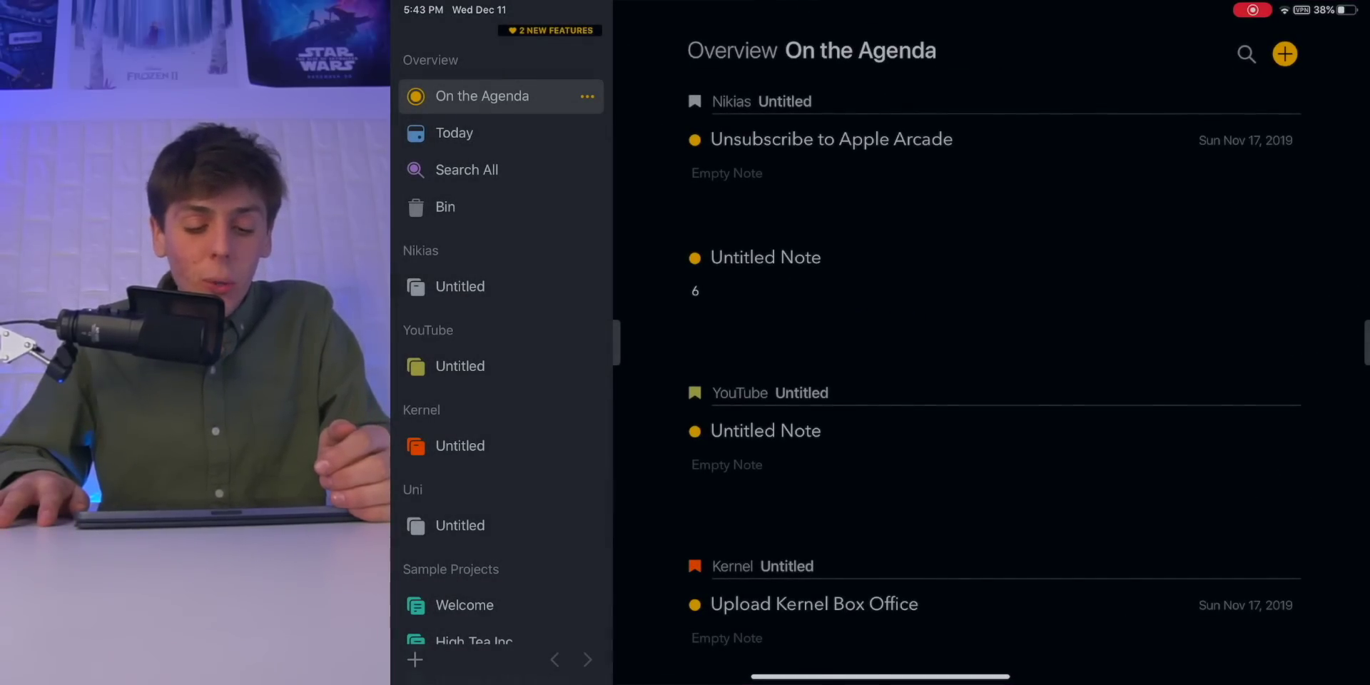
{"action": "scroll", "scroll_direction": "down", "scroll_amount": 3}
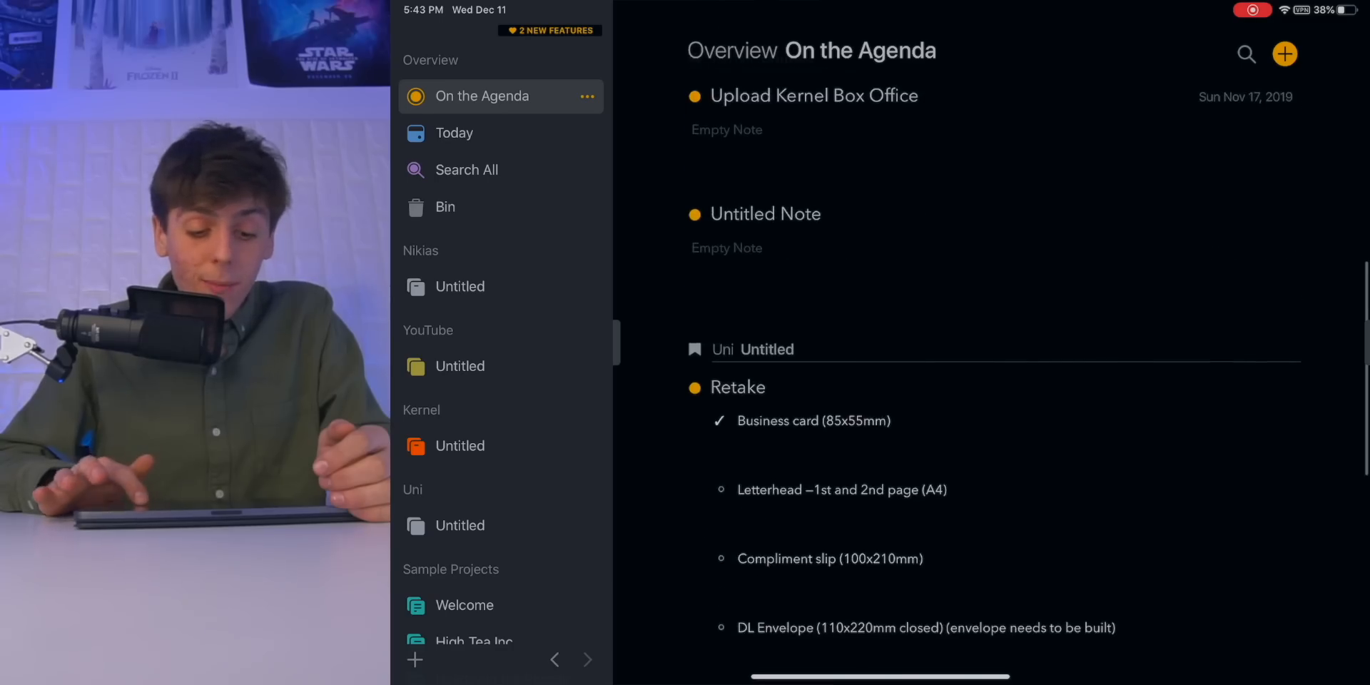
{"action": "scroll", "scroll_direction": "down", "scroll_amount": 3}
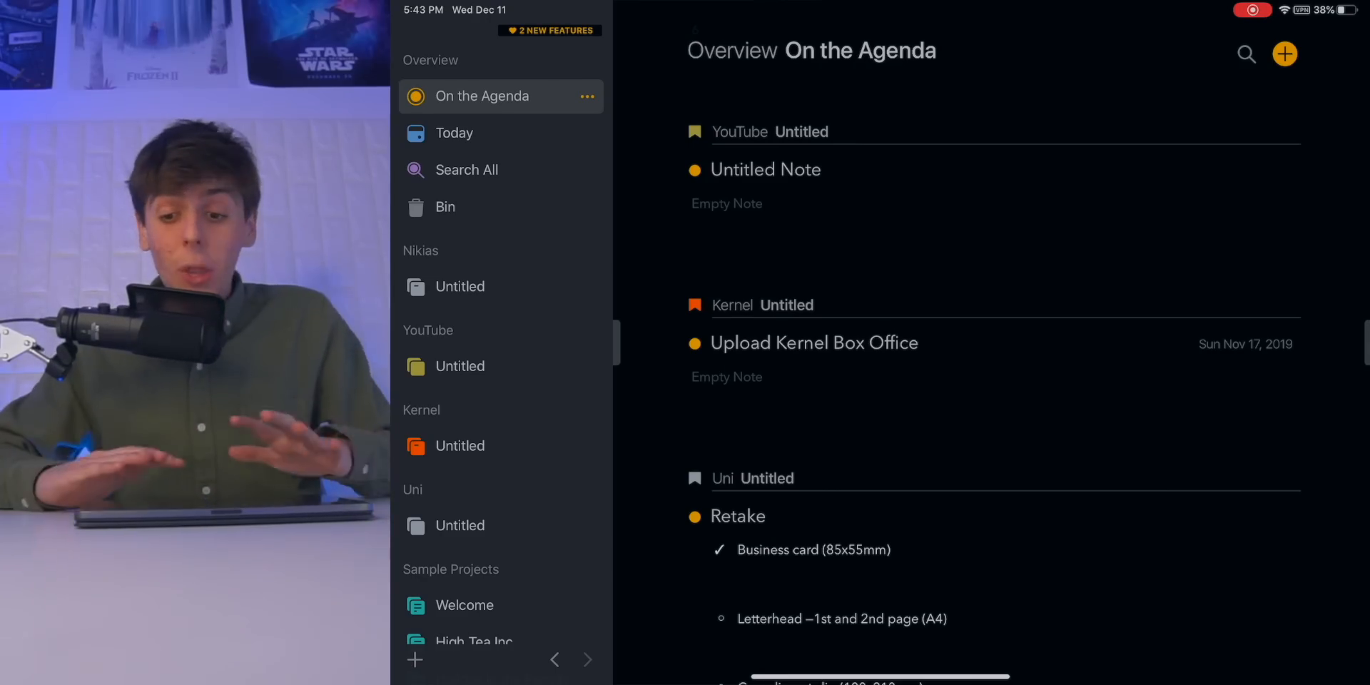
{"action": "scroll", "scroll_direction": "down", "scroll_amount": 3}
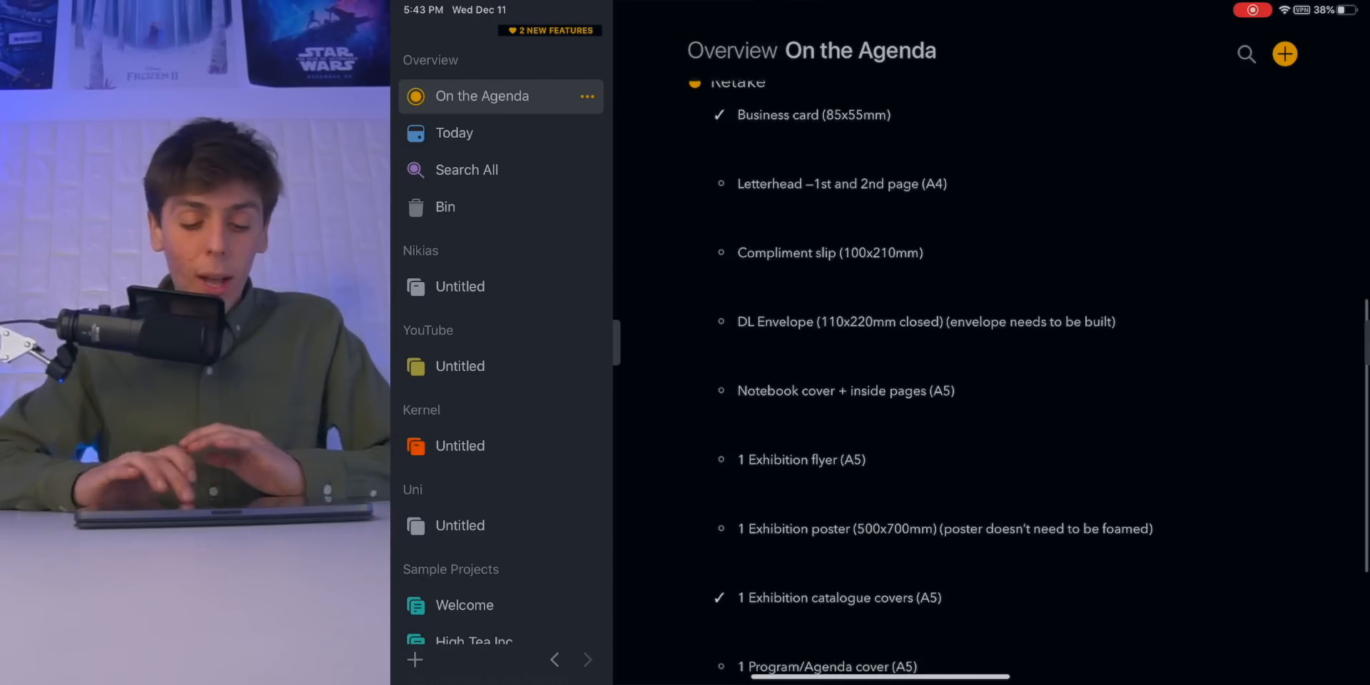
{"action": "scroll", "scroll_direction": "down", "scroll_amount": 3}
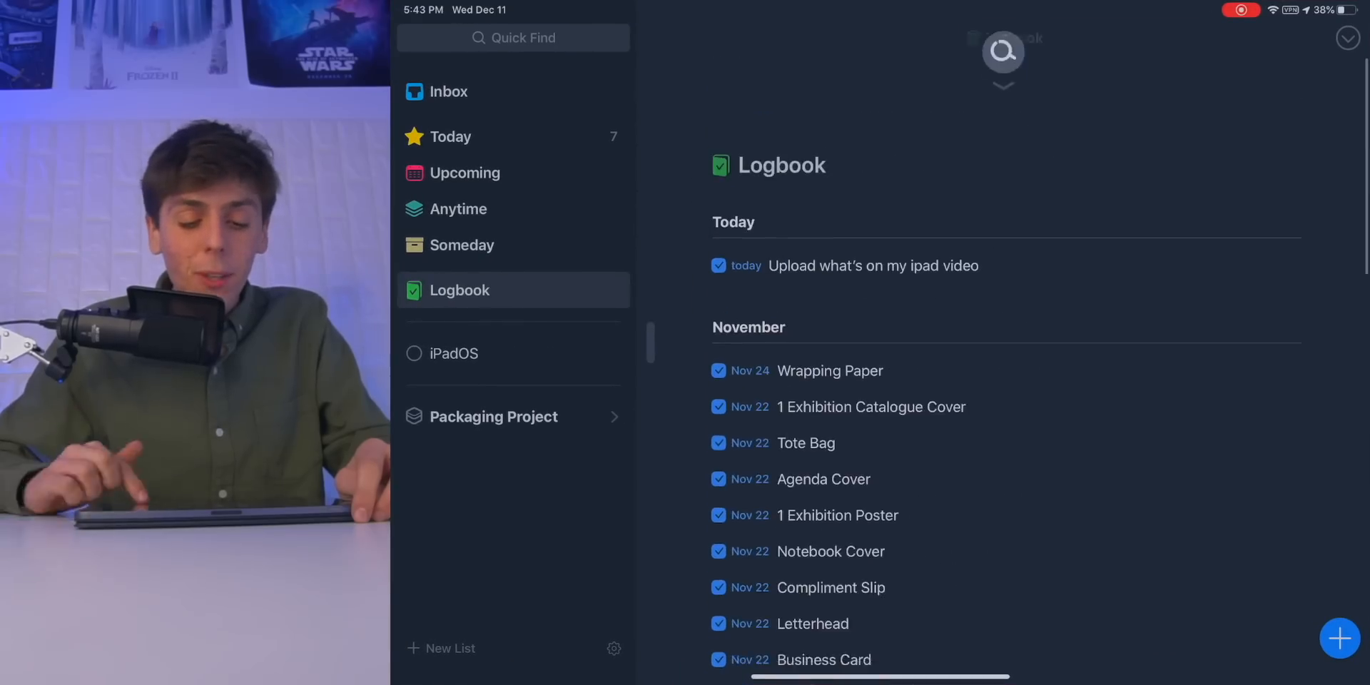
Step: Glance at Agenda, review Things 3's seven-task Today list, then go back home
{"action": "left_click", "coordinate": [451, 137]}
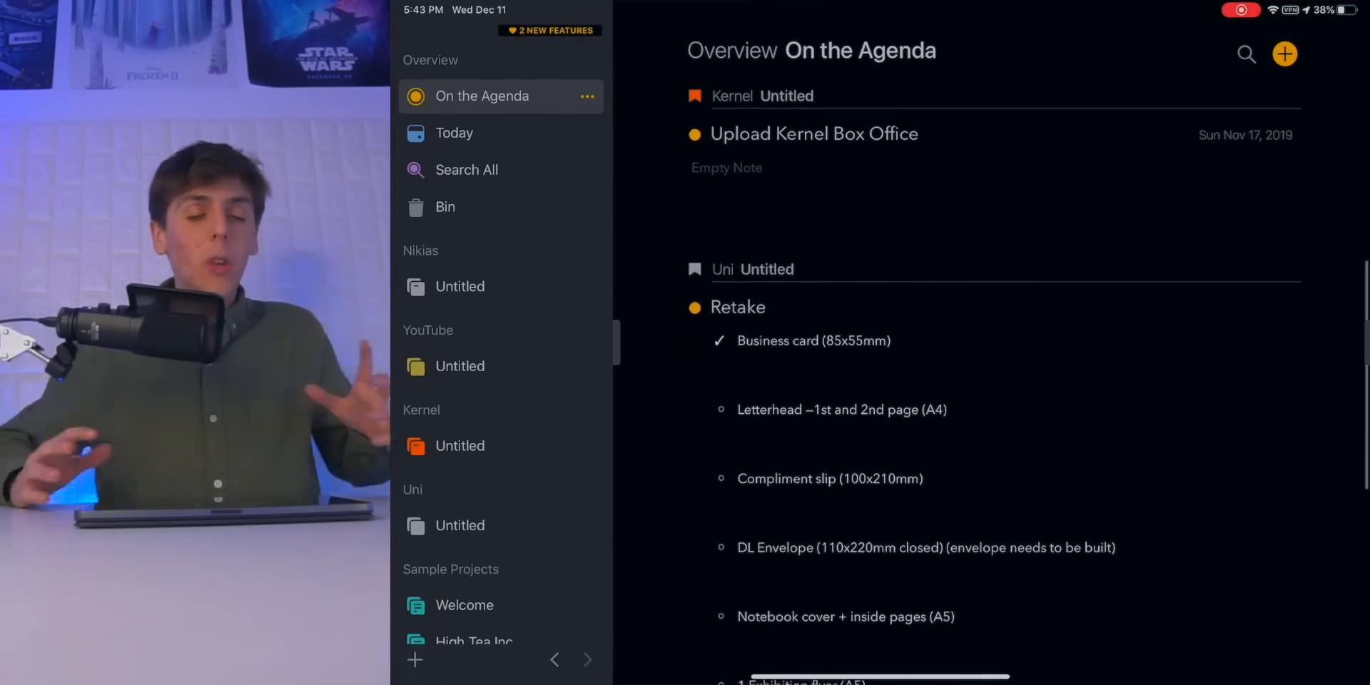
{"action": "scroll", "scroll_direction": "down", "scroll_amount": 3}
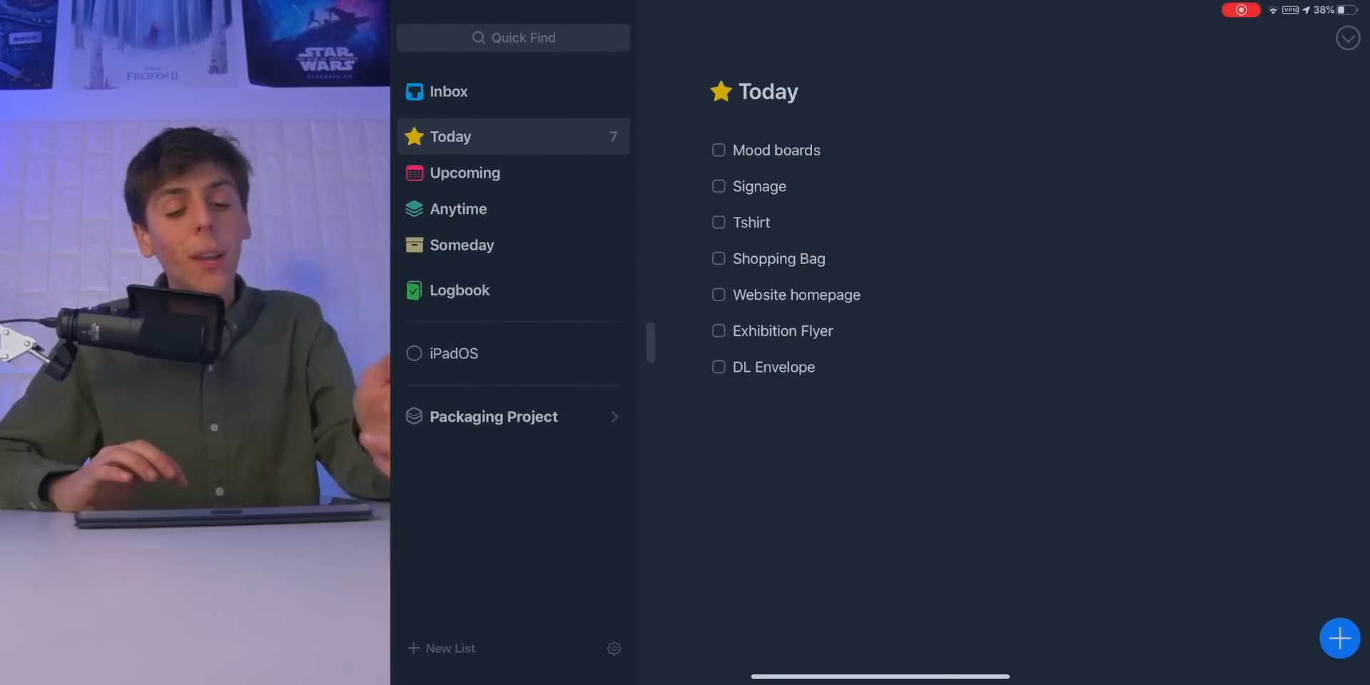
{"action": "key", "text": "home"}
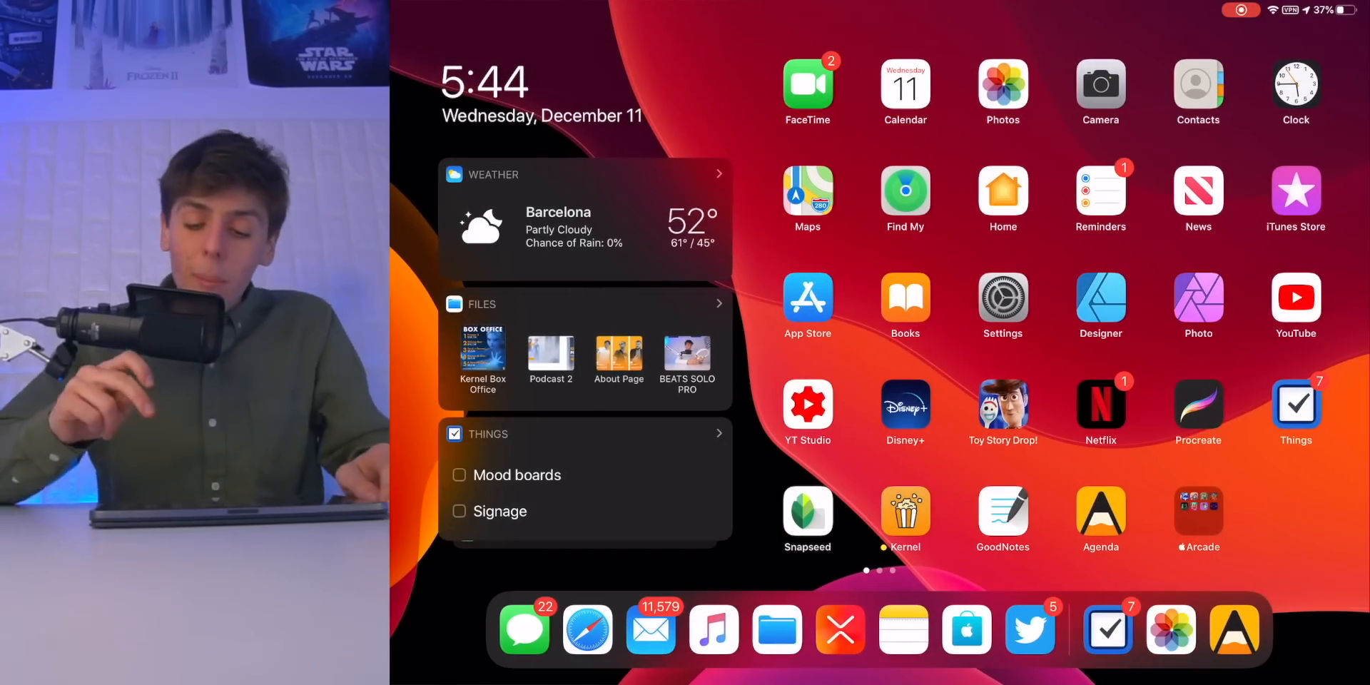
Step: Go to the second home page and launch Trello's Kernel Blog board
{"action": "left_click", "coordinate": [1199, 512]}
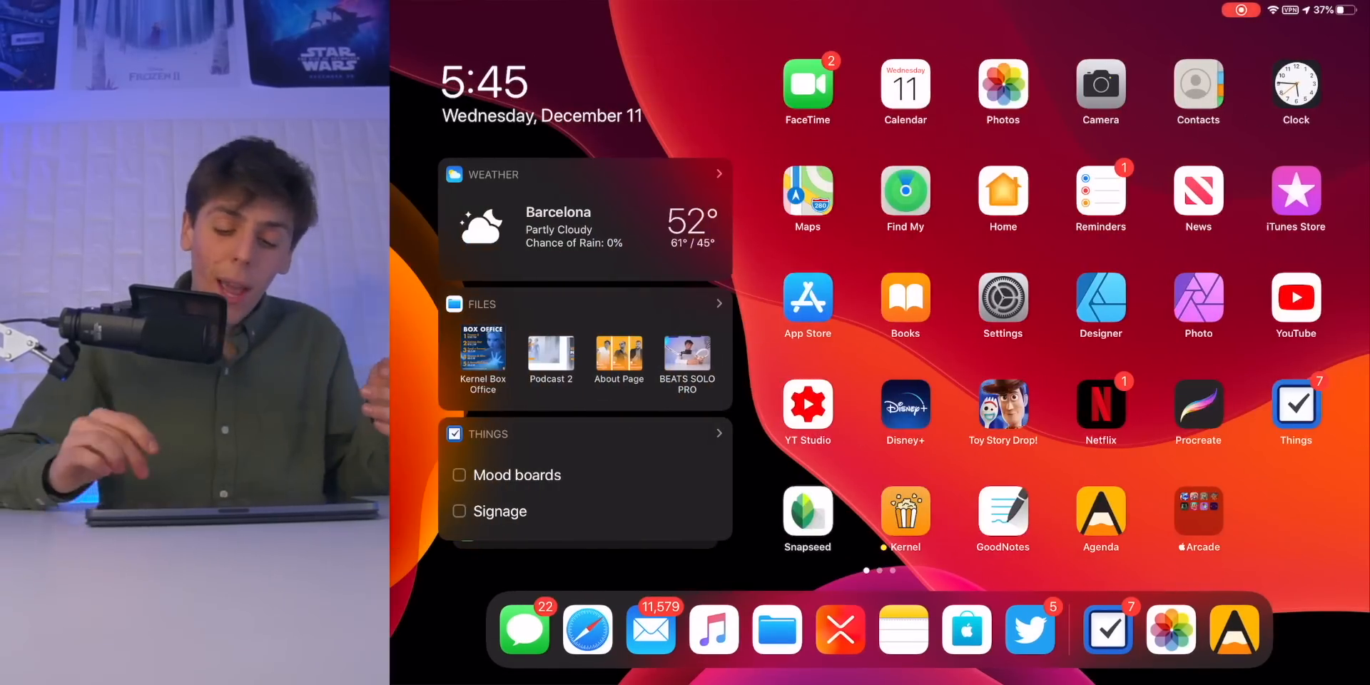
{"action": "left_click", "coordinate": [1198, 509]}
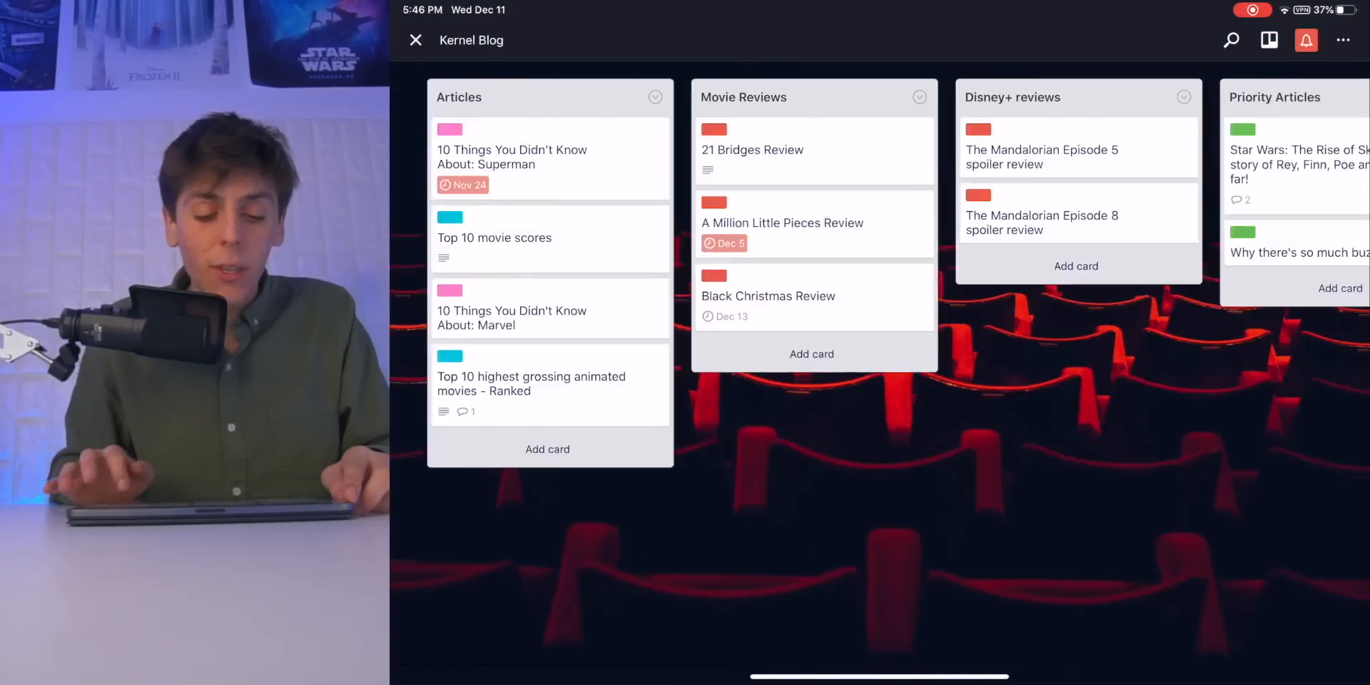
Step: Scroll across the Kernel Blog board's Articles, Movie Reviews and Disney+ review lists
{"action": "scroll", "scroll_direction": "right", "scroll_amount": 3}
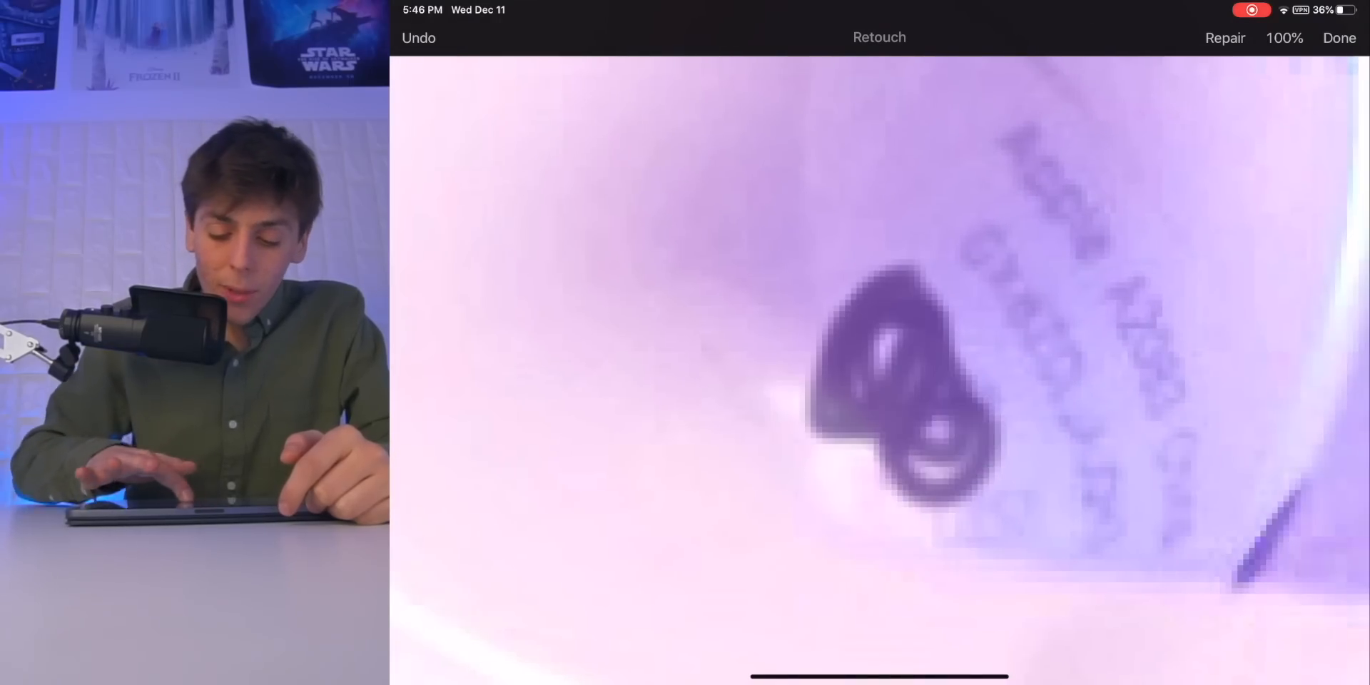
Step: Finish retouching the AirPods photo, show Pixelmator's tools, then return to the home page
{"action": "left_click", "coordinate": [898, 385]}
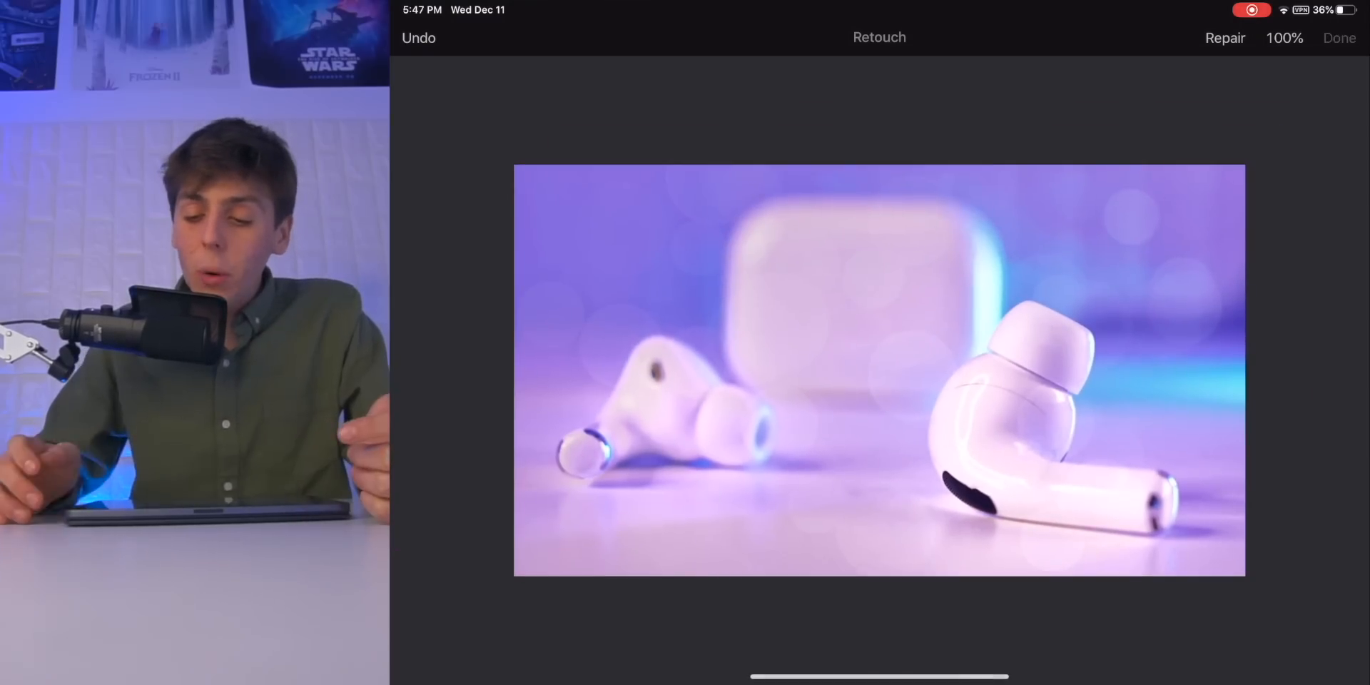
{"action": "left_click", "coordinate": [1184, 37]}
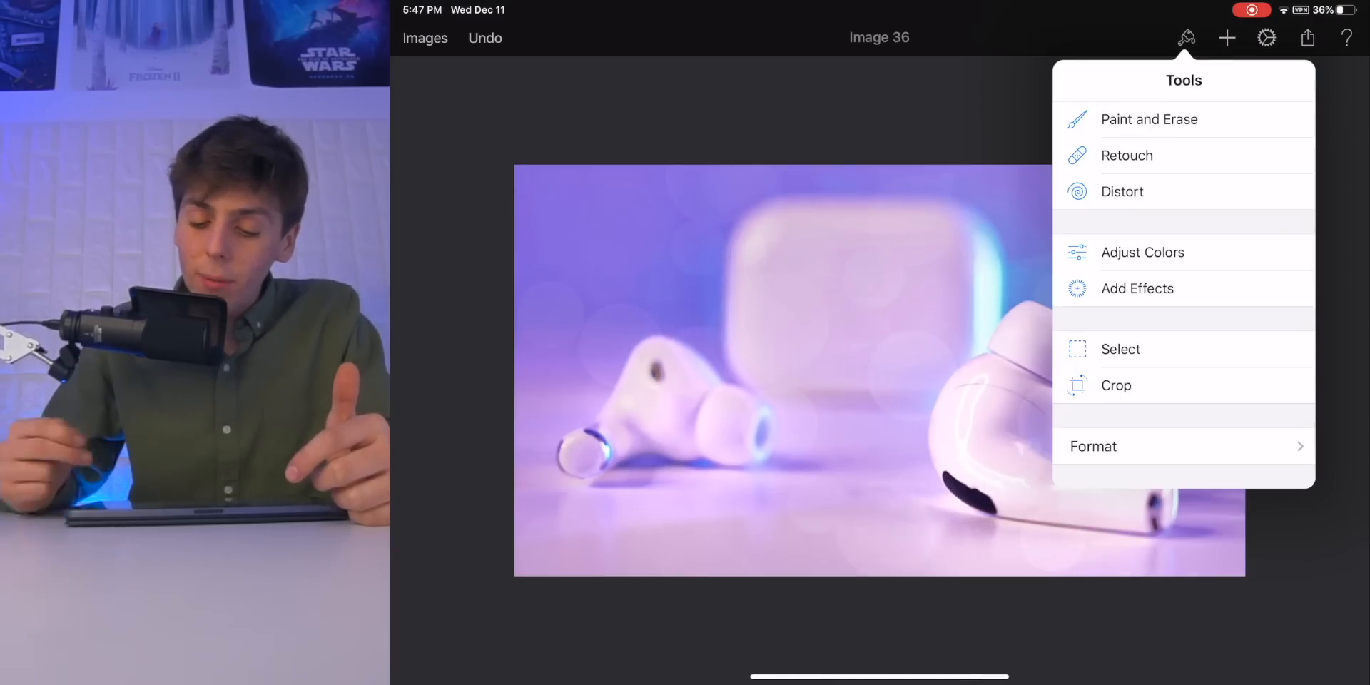
{"action": "left_click", "coordinate": [1142, 251]}
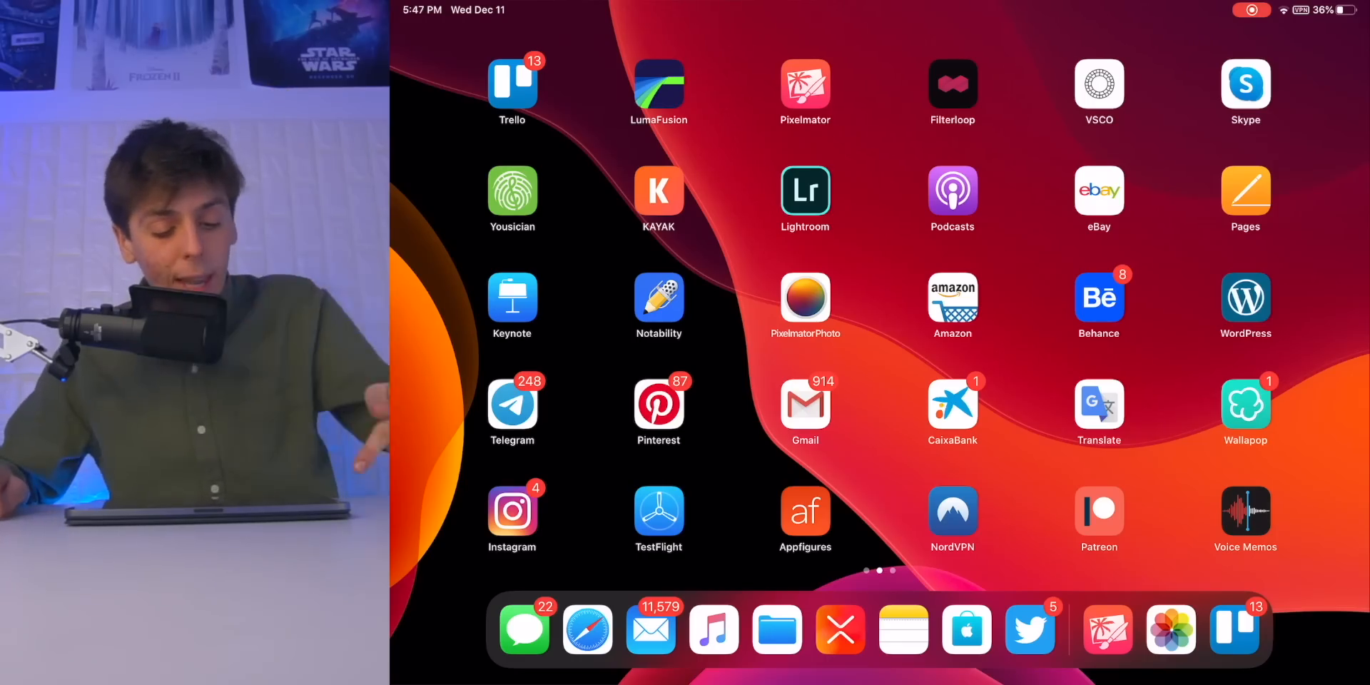
Step: View Notability's five Recent Notes, return home and begin rearranging icons
{"action": "left_click", "coordinate": [660, 299]}
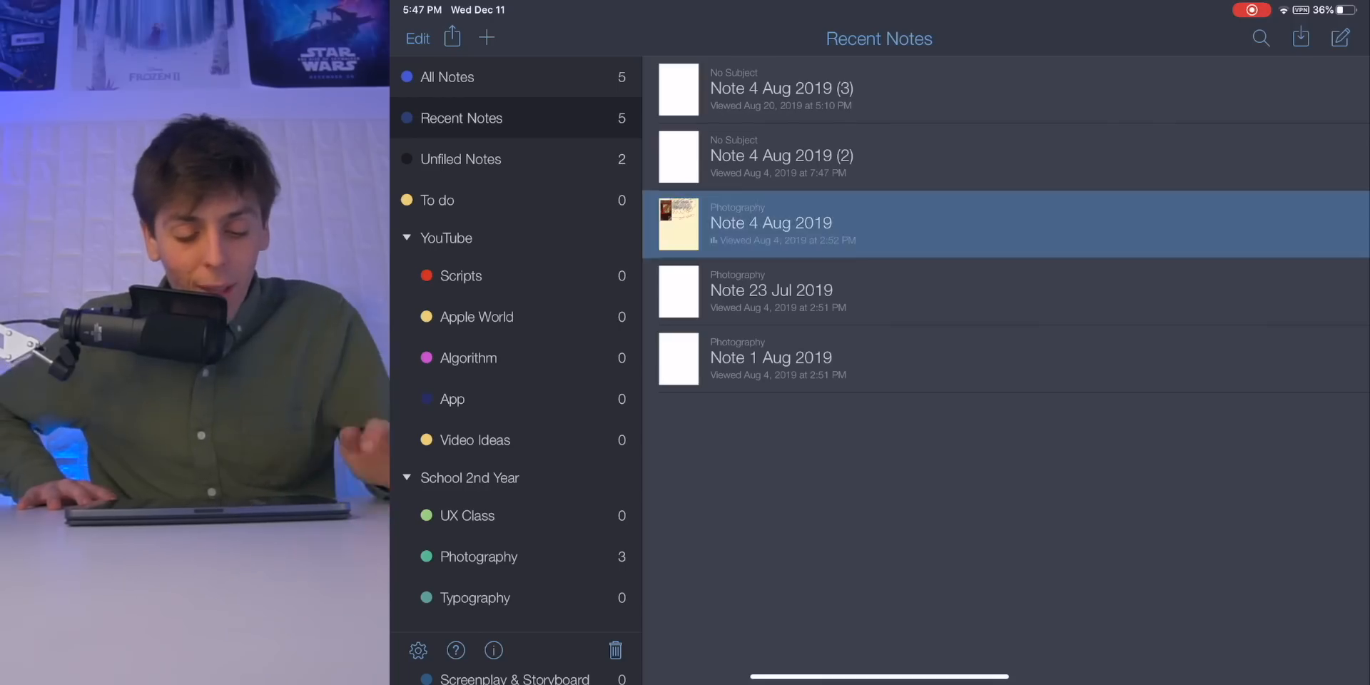
{"action": "left_click", "coordinate": [771, 222]}
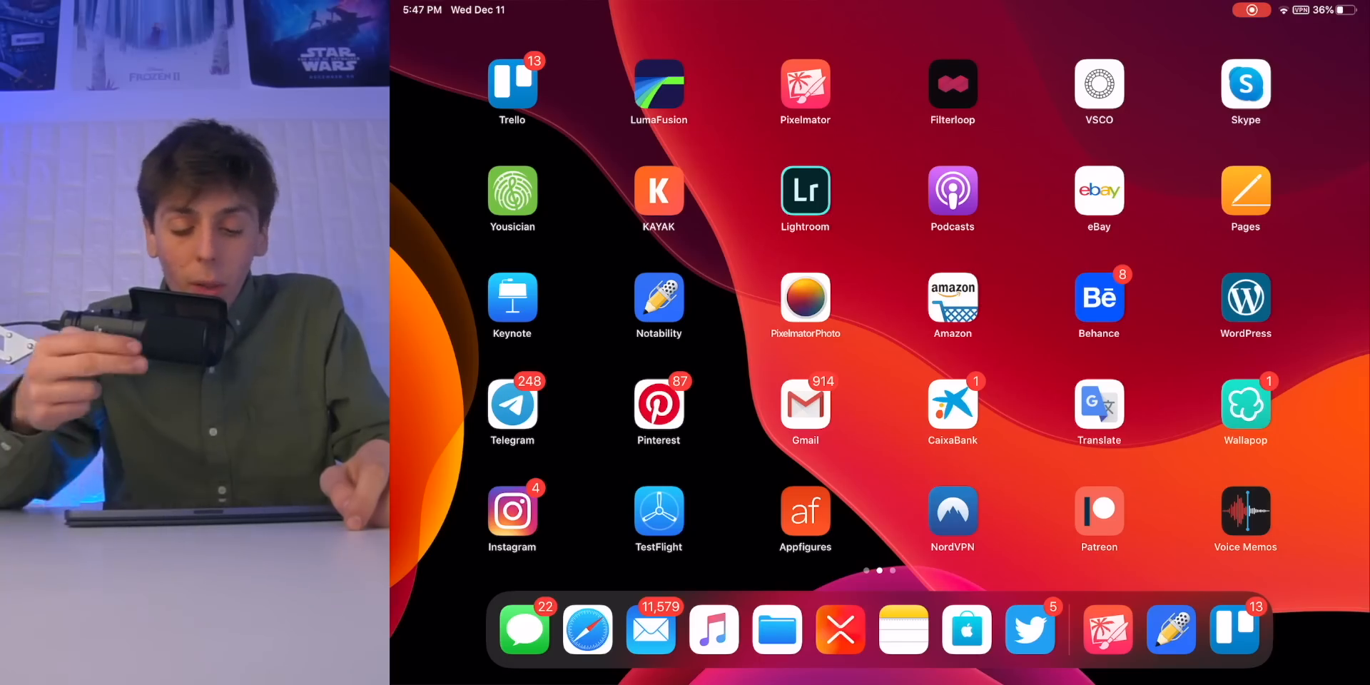
{"action": "left_click", "coordinate": [805, 301]}
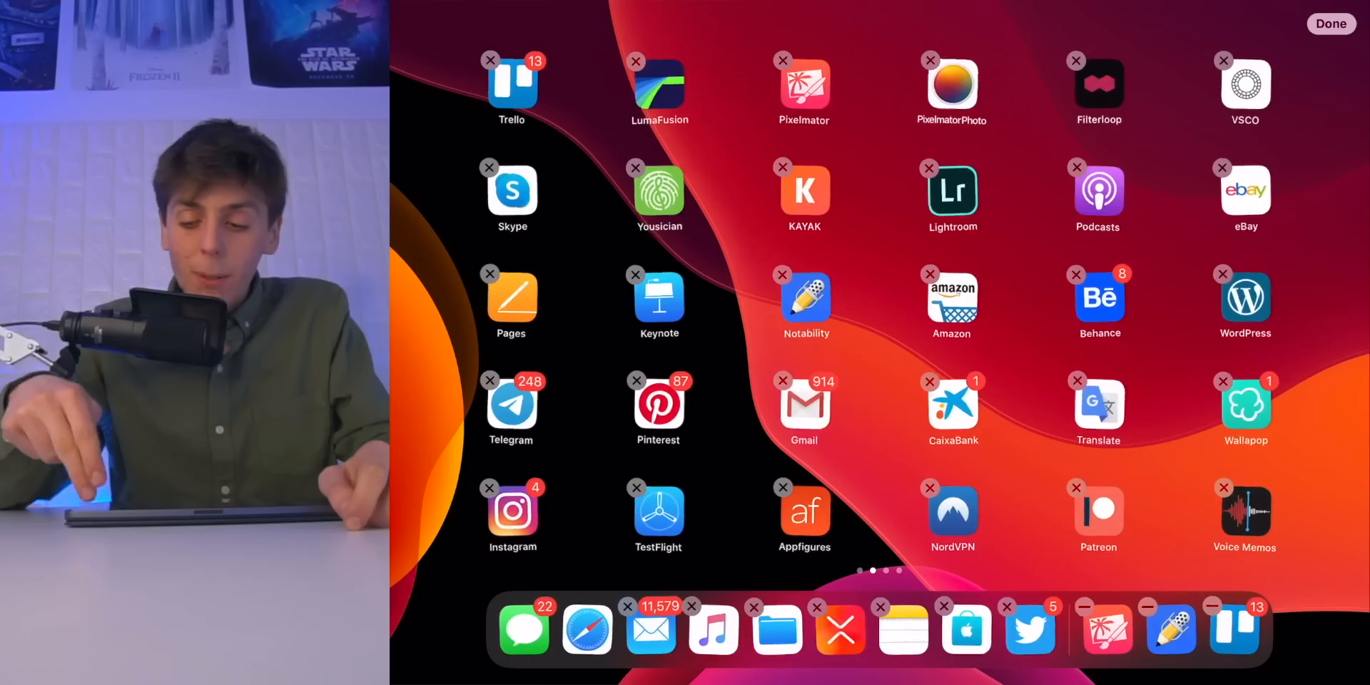
Step: Finish placing PixelmatorPhoto beside Pixelmator, then launch Behance's home feed
{"action": "left_click", "coordinate": [1330, 24]}
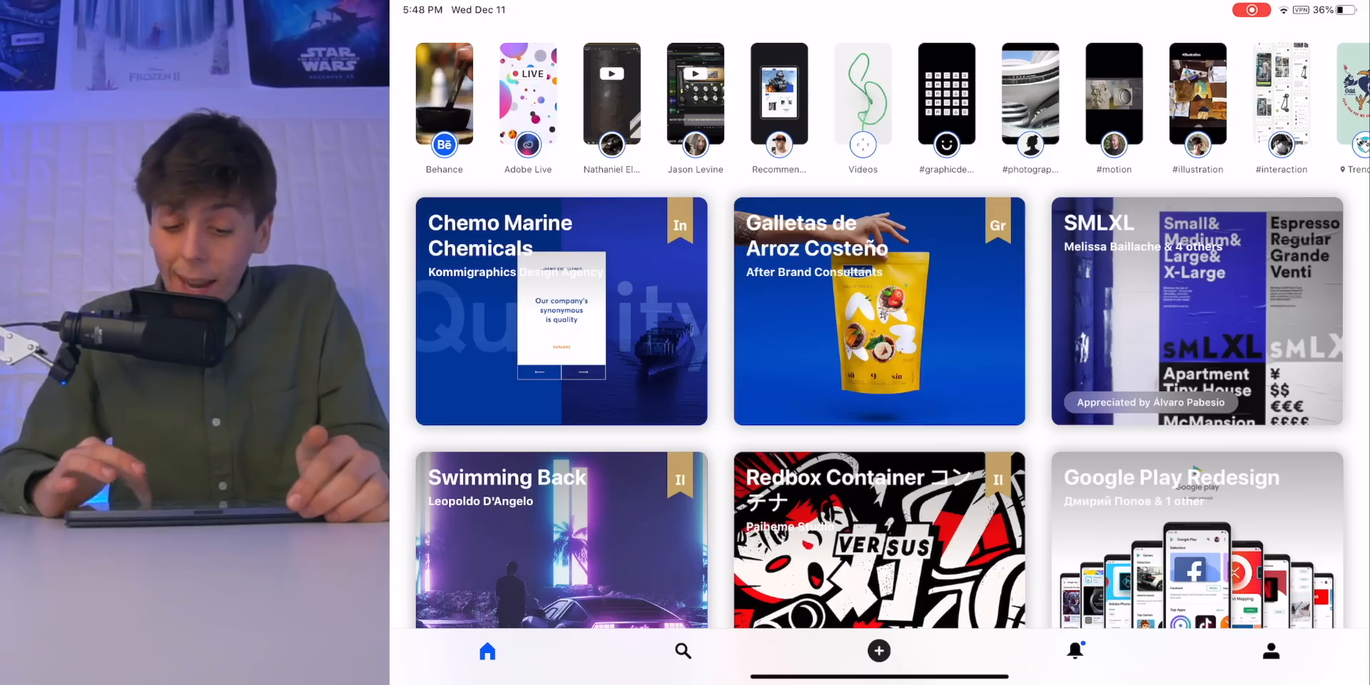
{"action": "scroll", "scroll_direction": "down", "scroll_amount": 3}
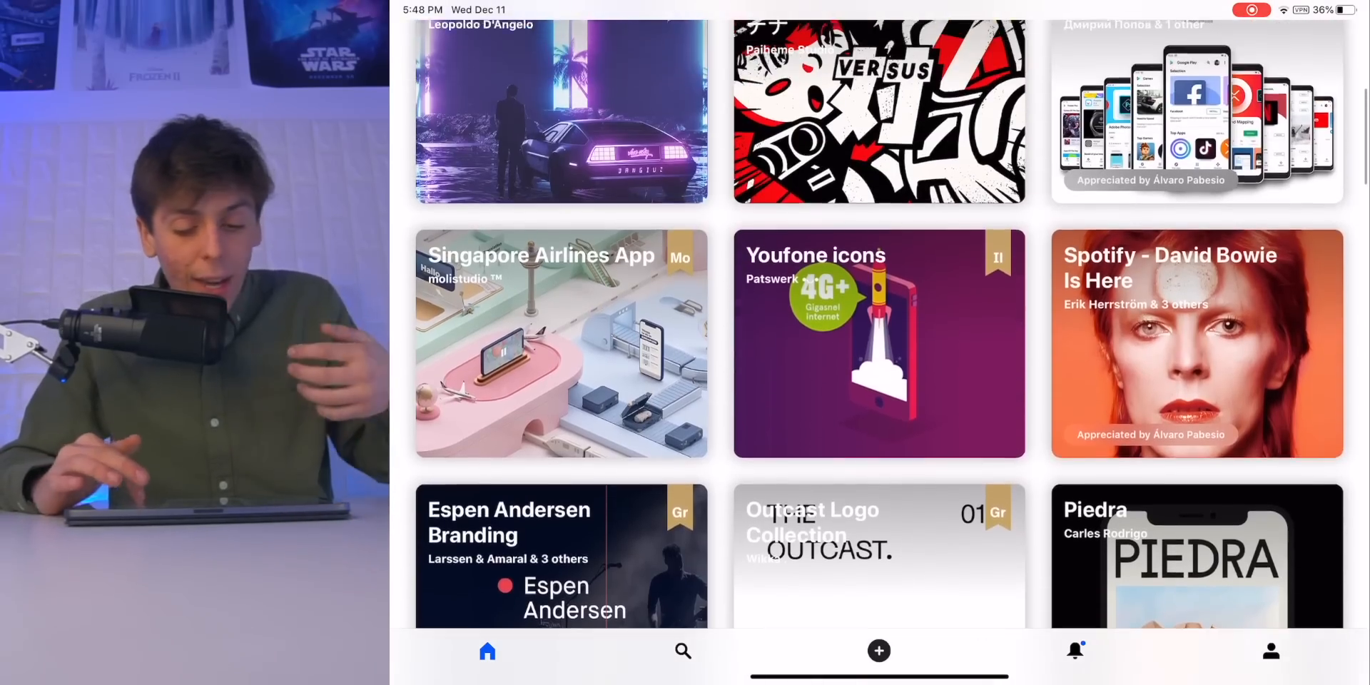
{"action": "scroll", "scroll_direction": "down", "scroll_amount": 3}
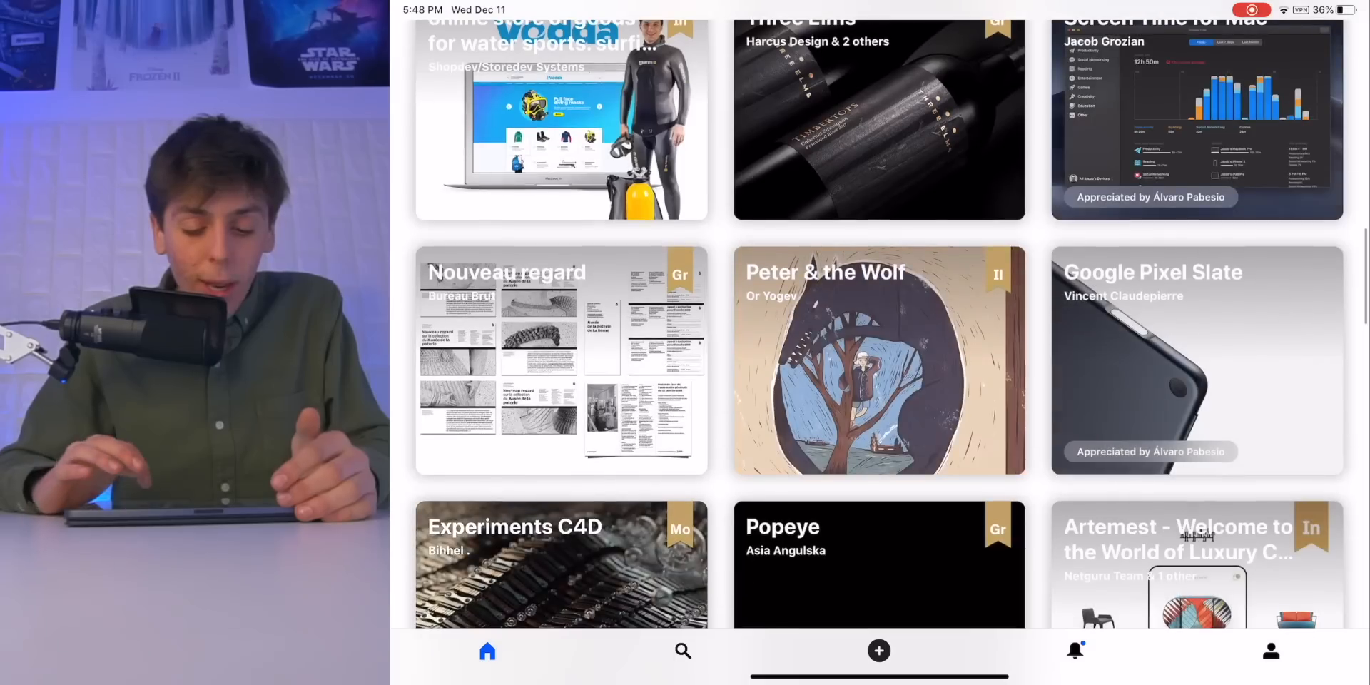
{"action": "scroll", "scroll_direction": "down", "scroll_amount": 3}
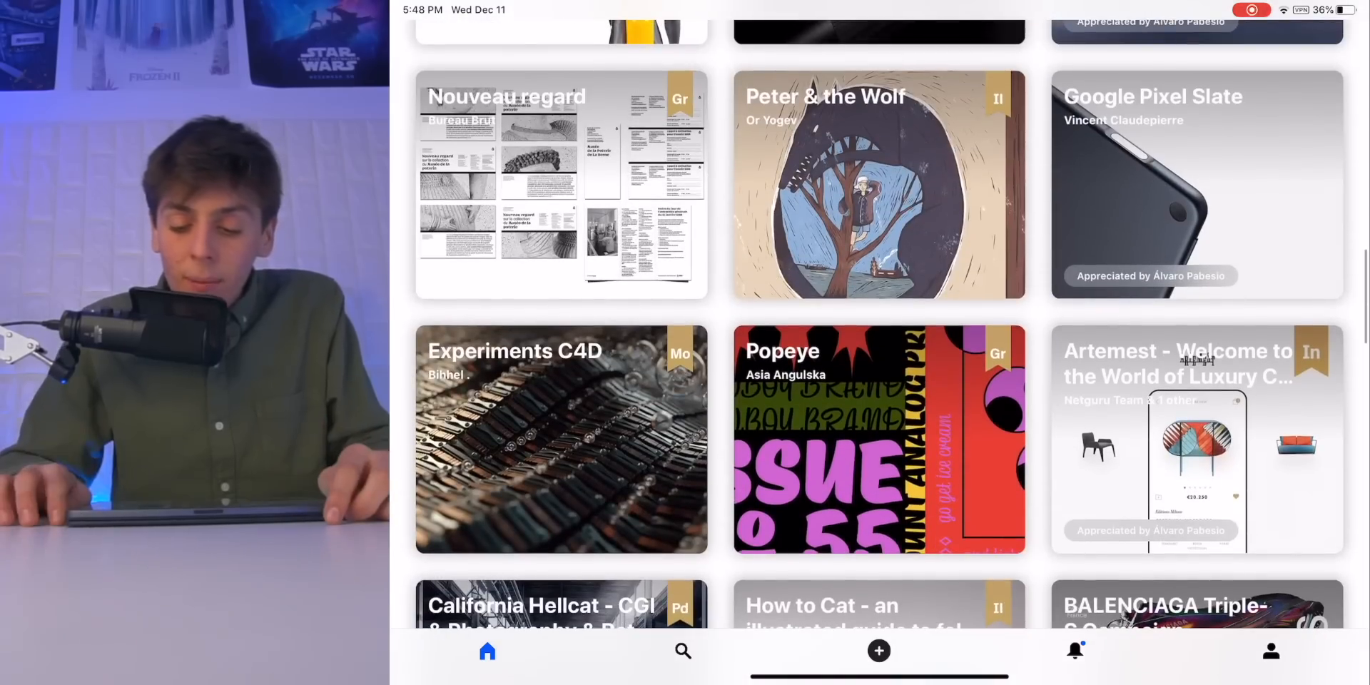
{"action": "left_click", "coordinate": [1196, 184]}
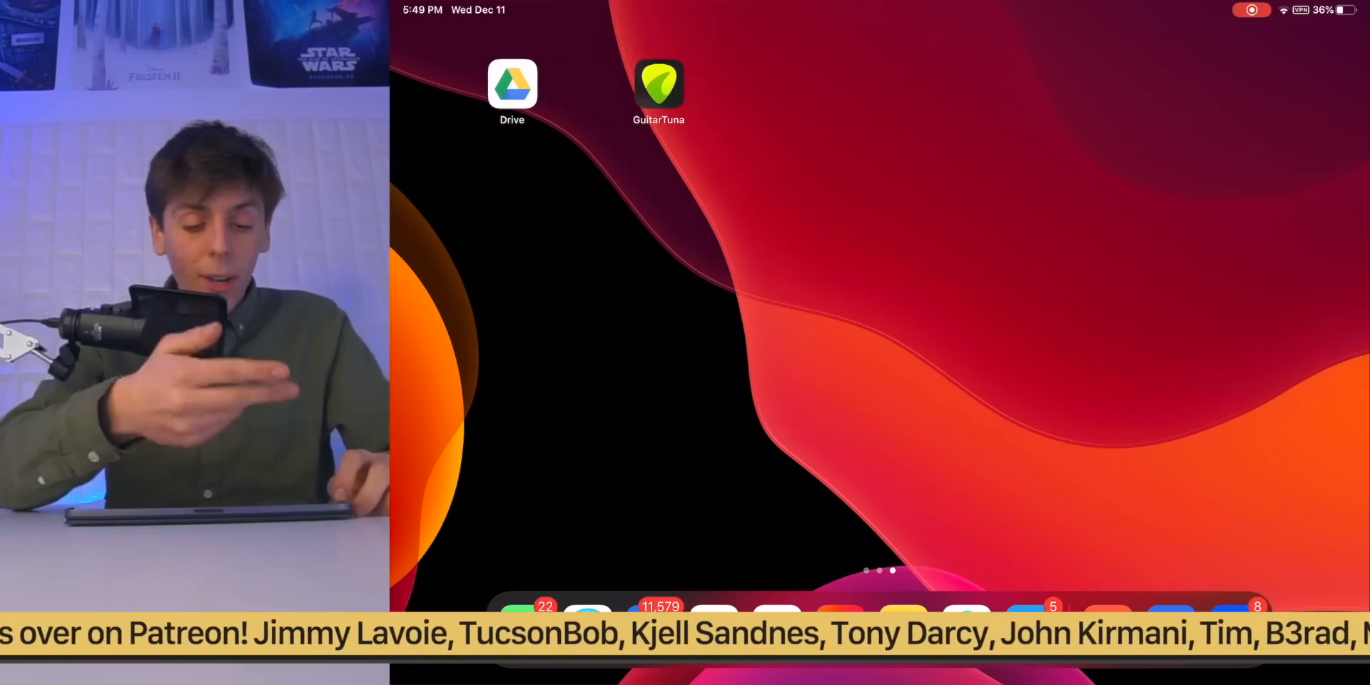
{"action": "scroll", "scroll_direction": "left", "scroll_amount": 3}
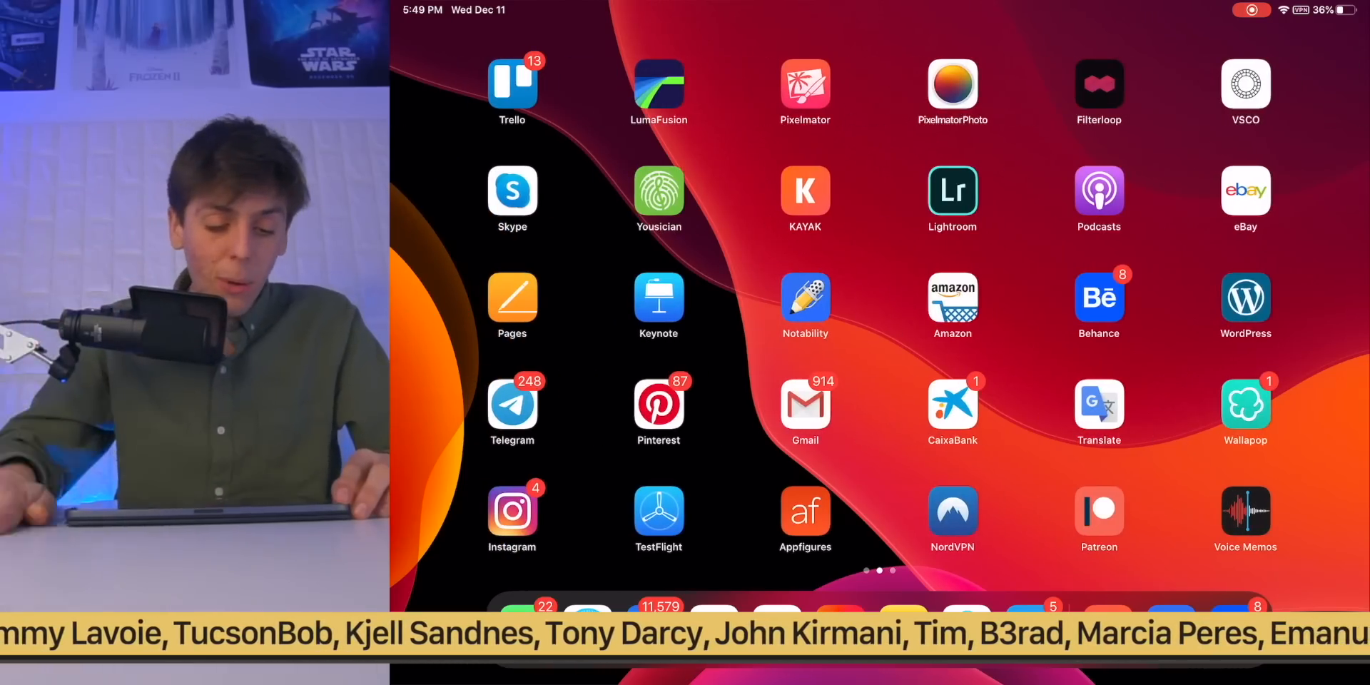